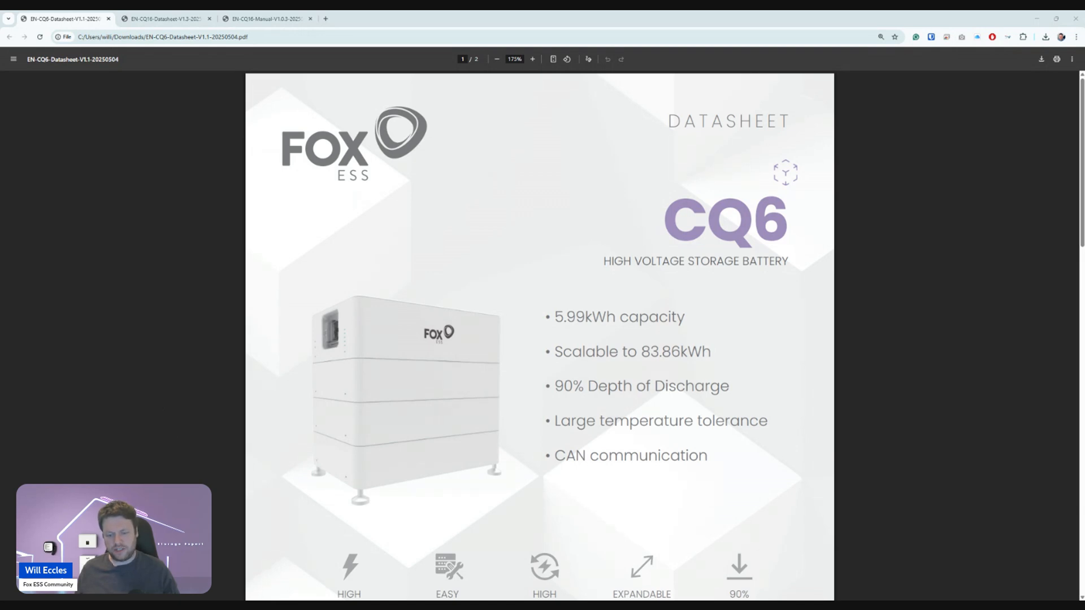
{"action": "mouse_move", "coordinate": [713, 290]}
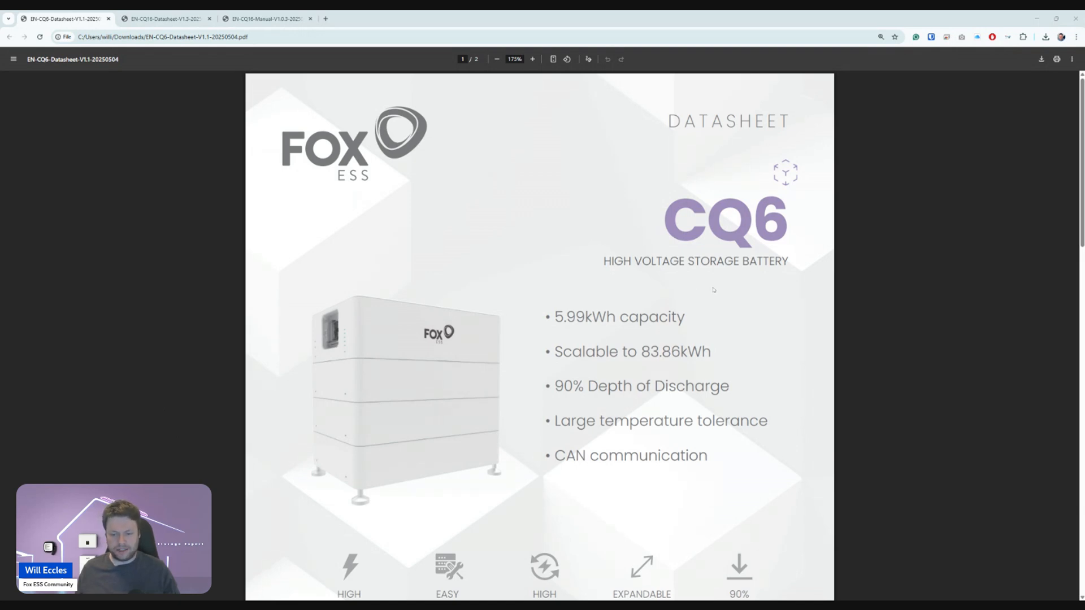
Scroll the CQ6 datasheet from its cover down to the page 2 Technical Specifications table.
{"action": "scroll", "scroll_direction": "down", "scroll_amount": 3}
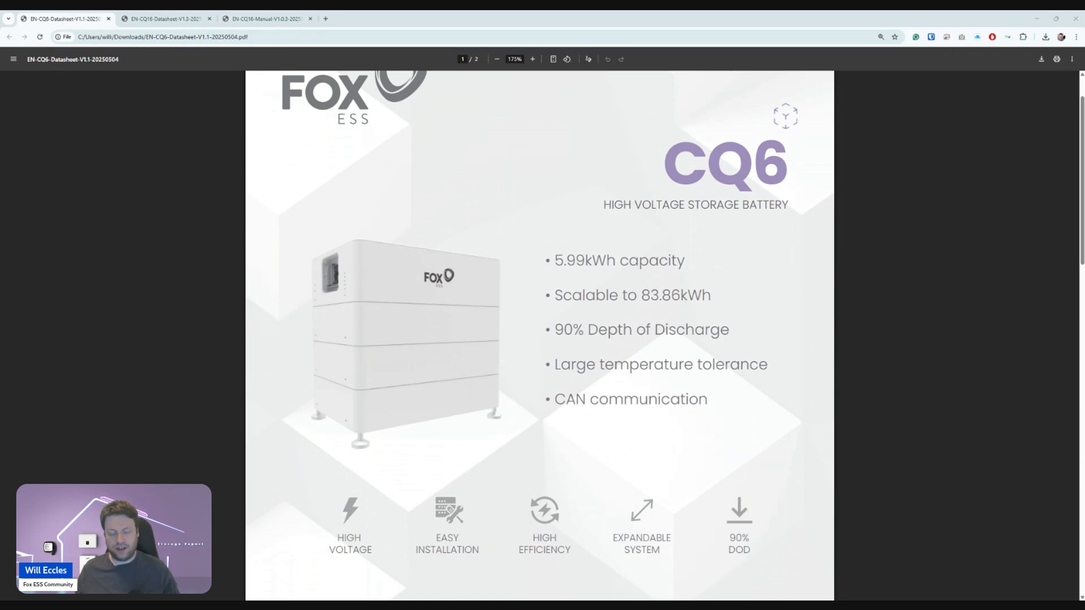
{"action": "scroll", "scroll_direction": "down", "scroll_amount": 3}
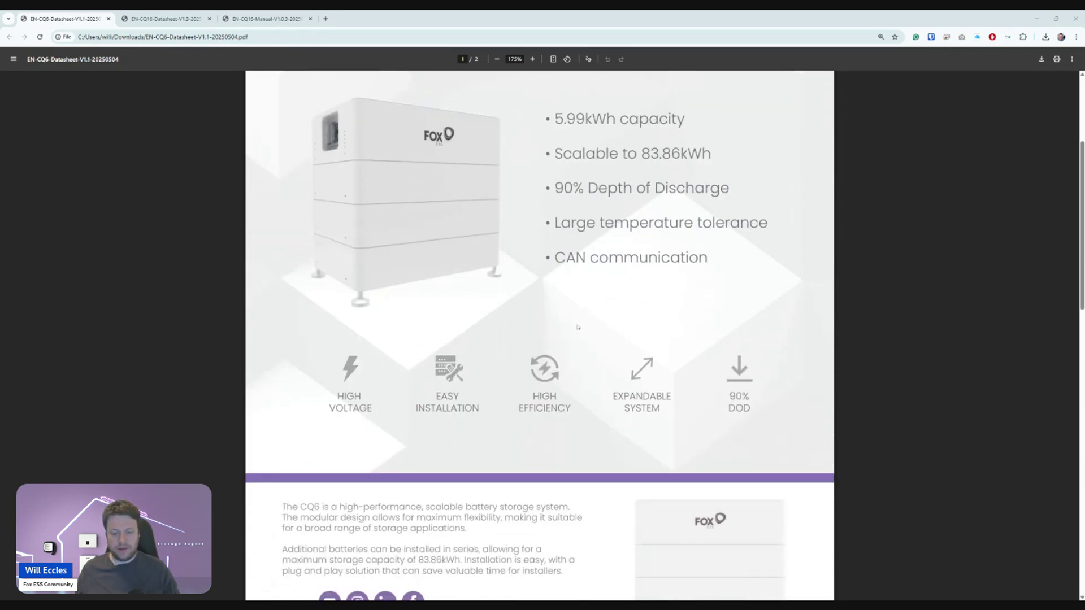
{"action": "scroll", "scroll_direction": "down", "scroll_amount": 3}
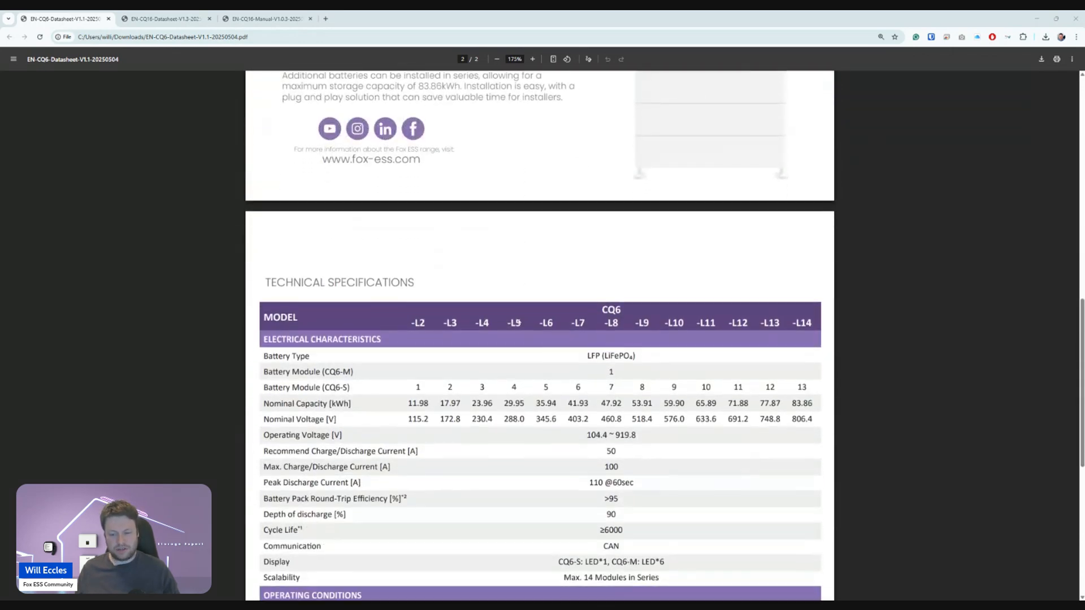
{"action": "scroll", "scroll_direction": "down", "scroll_amount": 3}
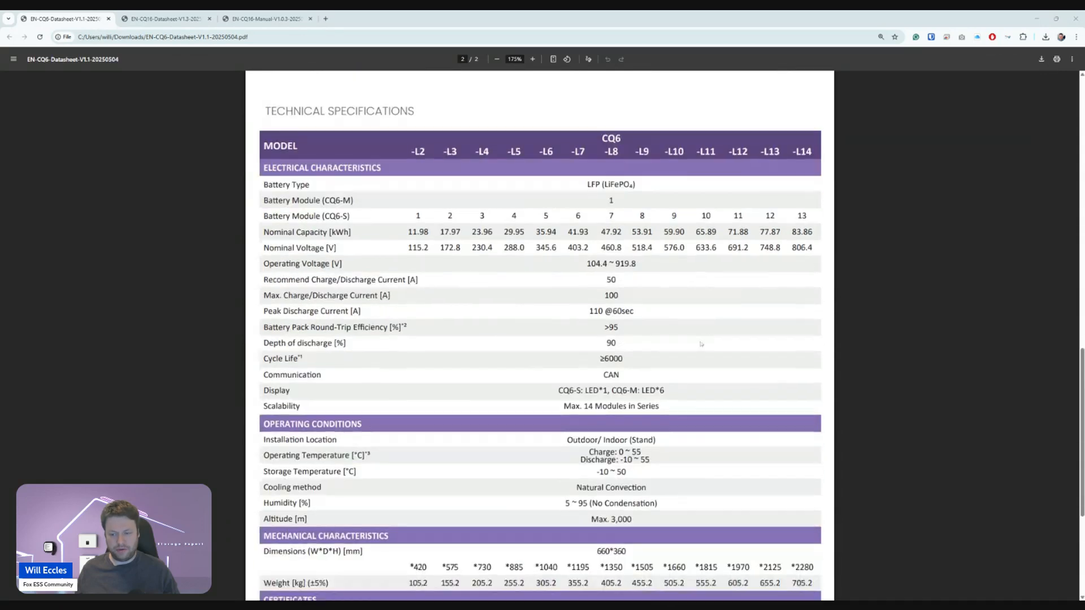
{"action": "scroll", "scroll_direction": "down", "scroll_amount": 3}
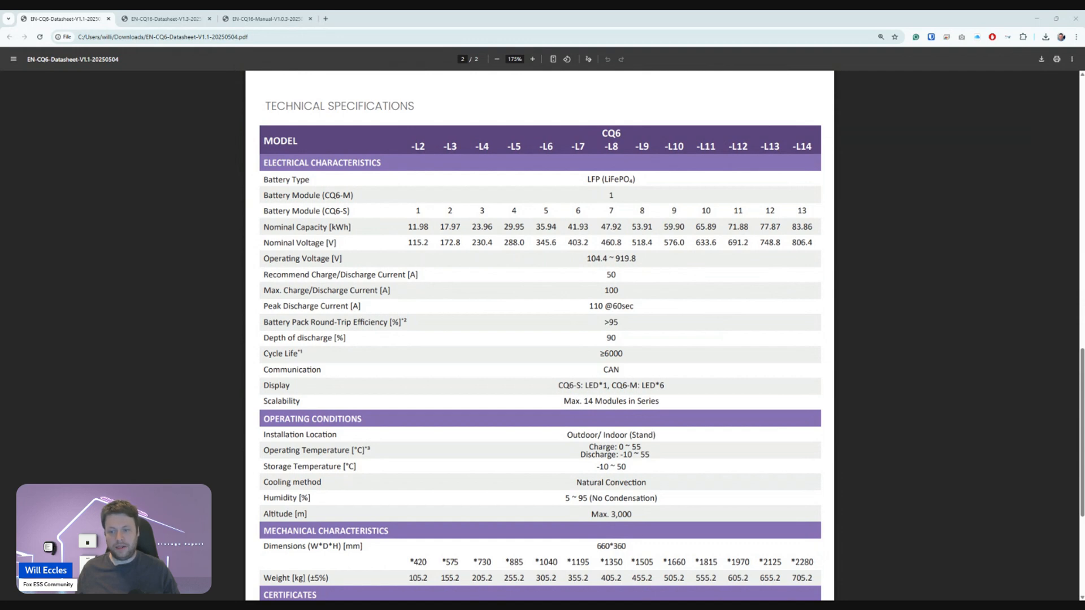
{"action": "mouse_move", "coordinate": [705, 191]}
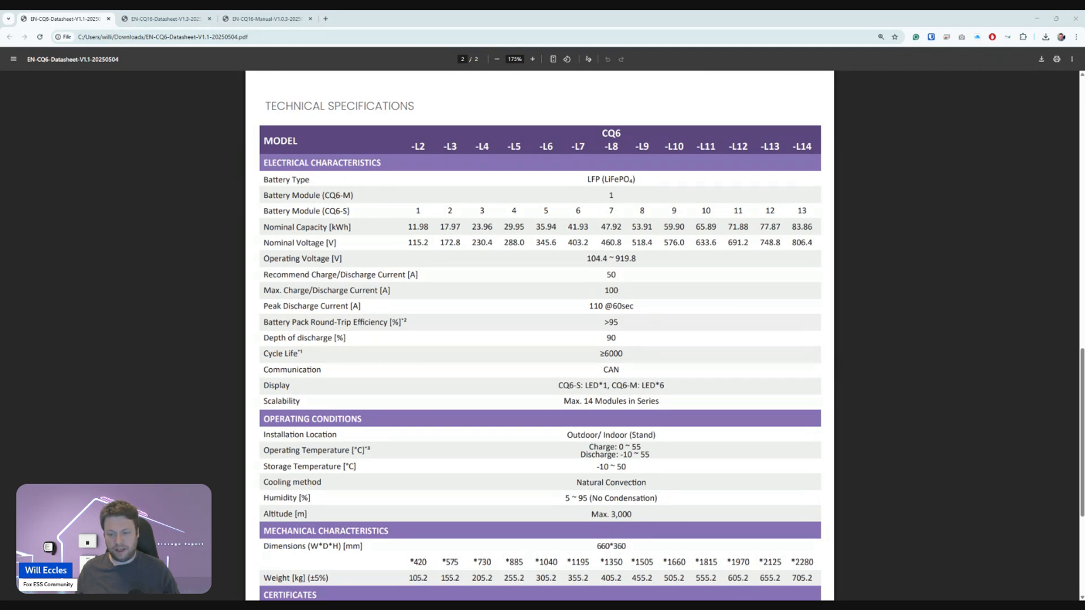
{"action": "mouse_move", "coordinate": [579, 270]}
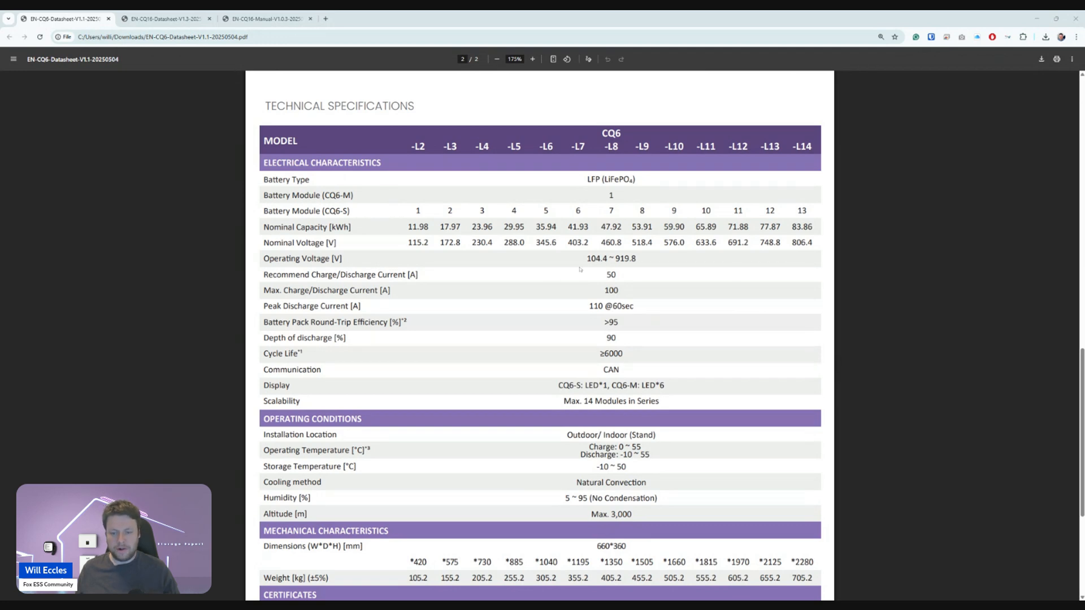
{"action": "double_click", "coordinate": [610, 258]}
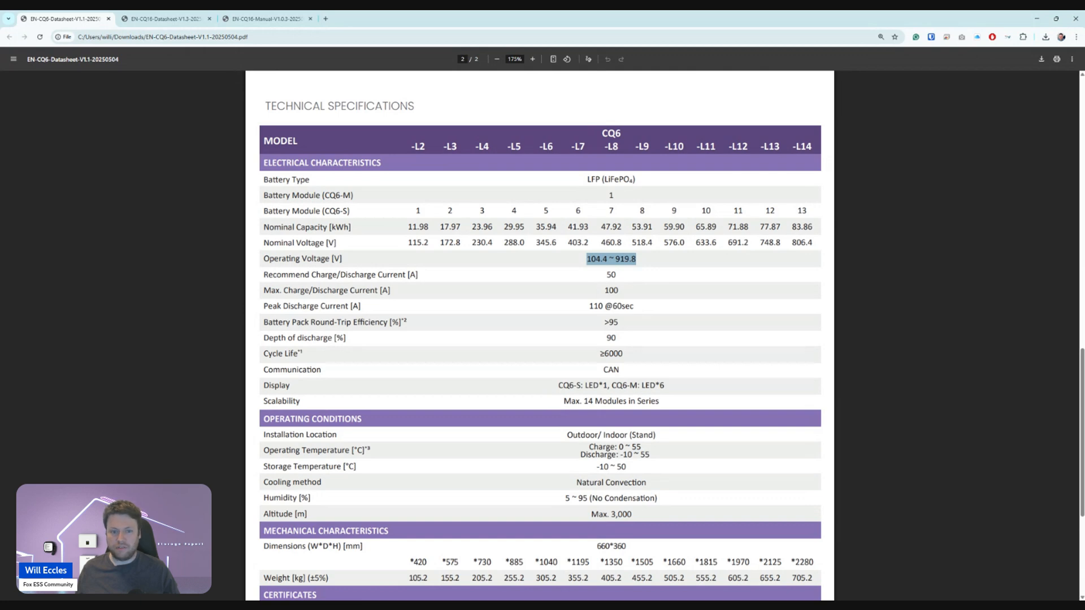
{"action": "left_click", "coordinate": [648, 266]}
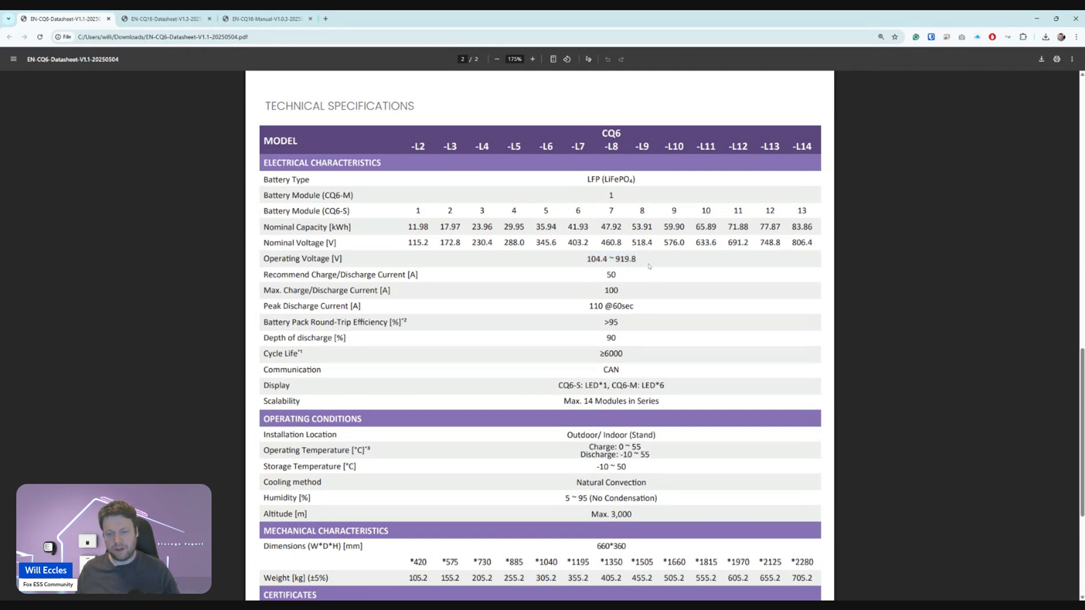
{"action": "mouse_move", "coordinate": [641, 280]}
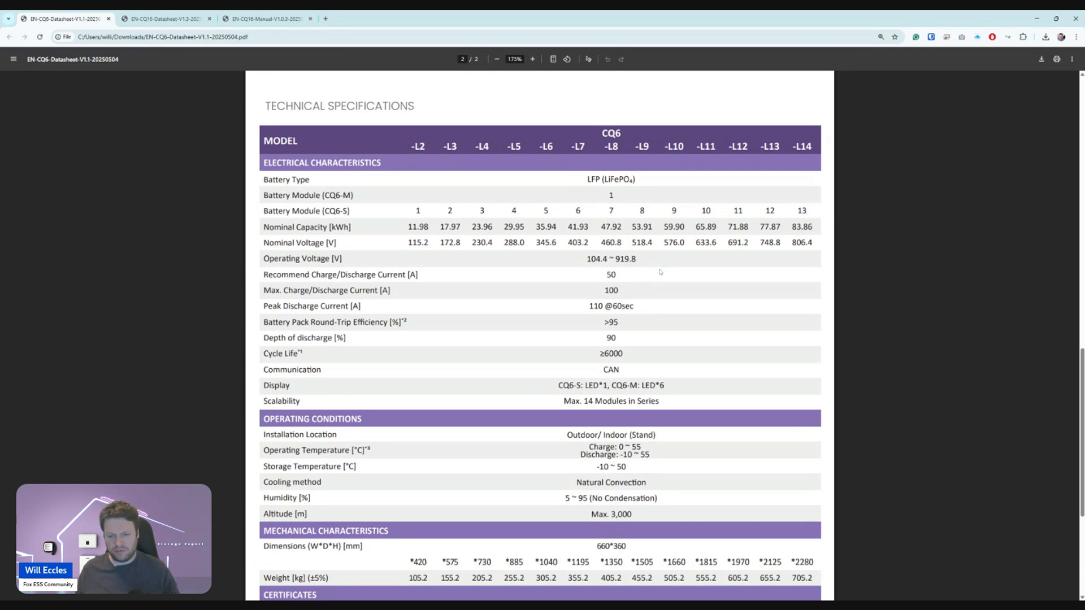
{"action": "mouse_move", "coordinate": [523, 262]}
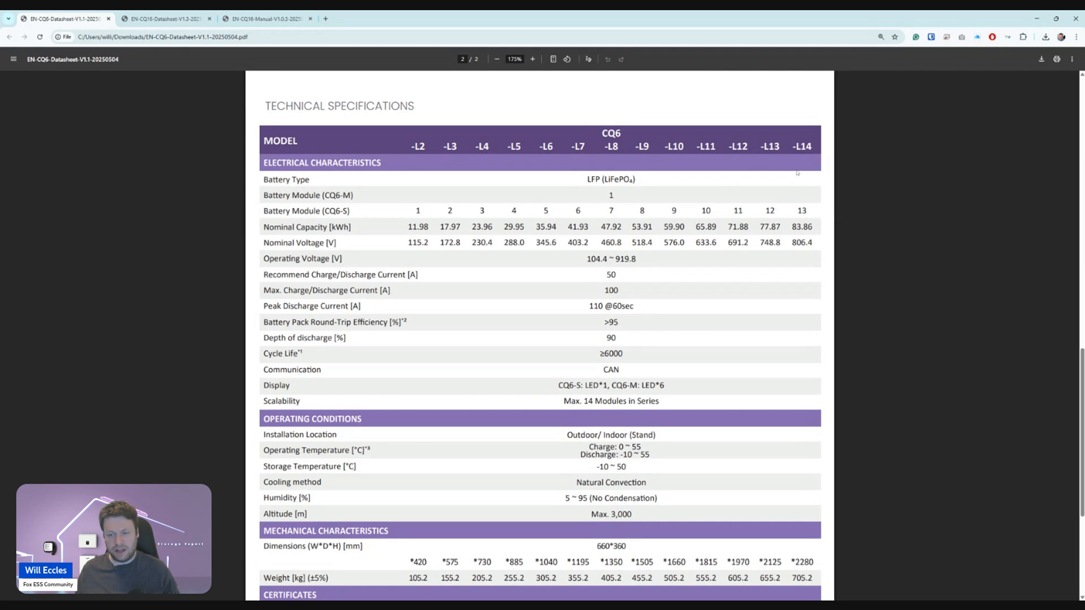
{"action": "mouse_move", "coordinate": [802, 181]}
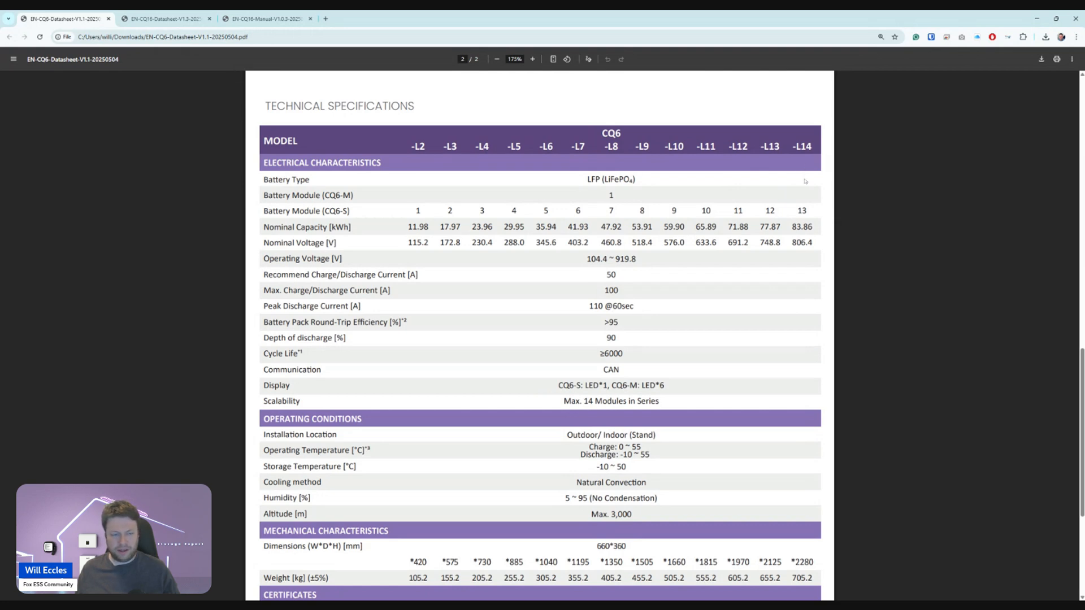
{"action": "mouse_move", "coordinate": [803, 195]}
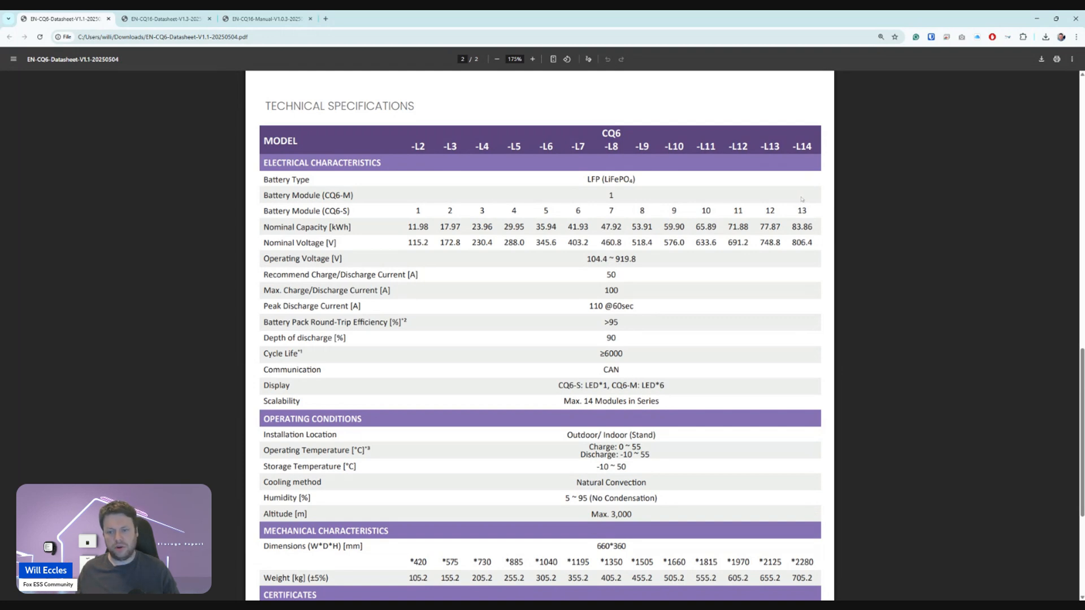
{"action": "mouse_move", "coordinate": [799, 200]}
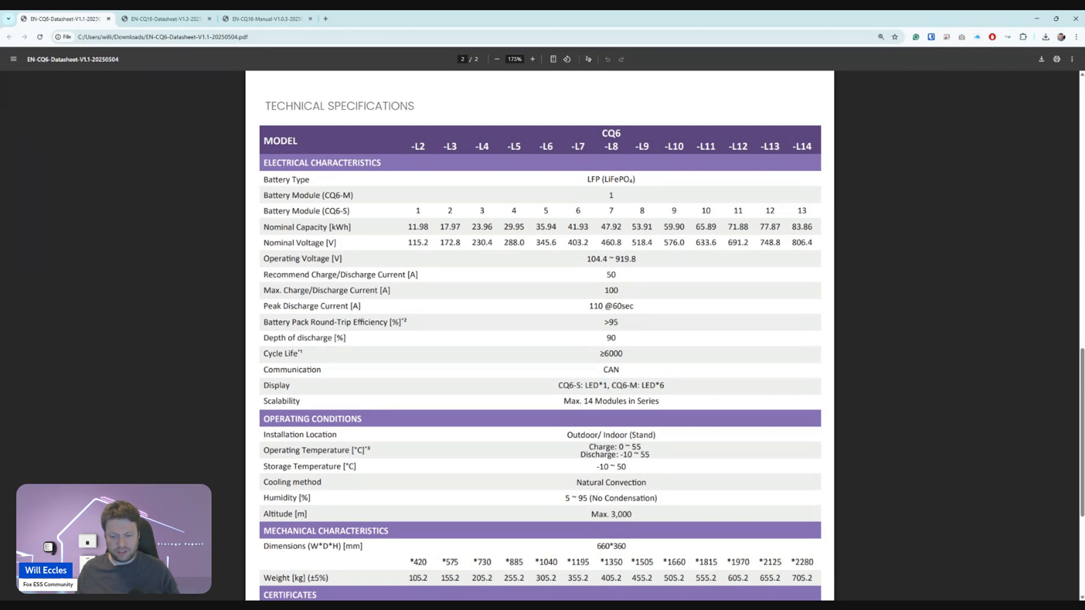
Scroll page 2 to the operating conditions, mechanical characteristics and IP65 certificates section.
{"action": "scroll", "scroll_direction": "down", "scroll_amount": 3}
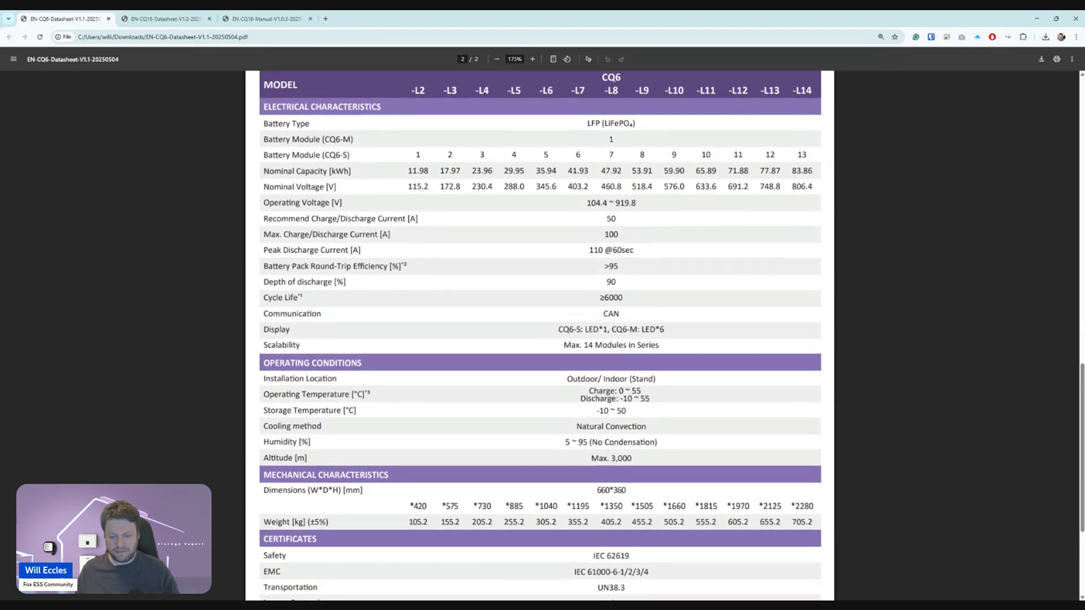
{"action": "scroll", "scroll_direction": "up", "scroll_amount": 3}
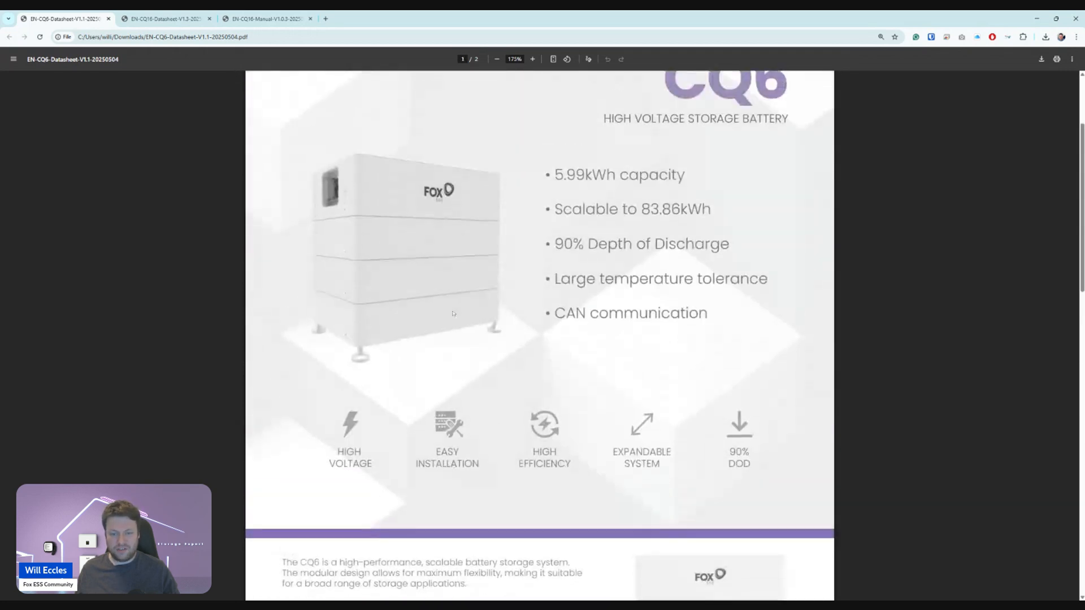
{"action": "scroll", "scroll_direction": "up", "scroll_amount": 3}
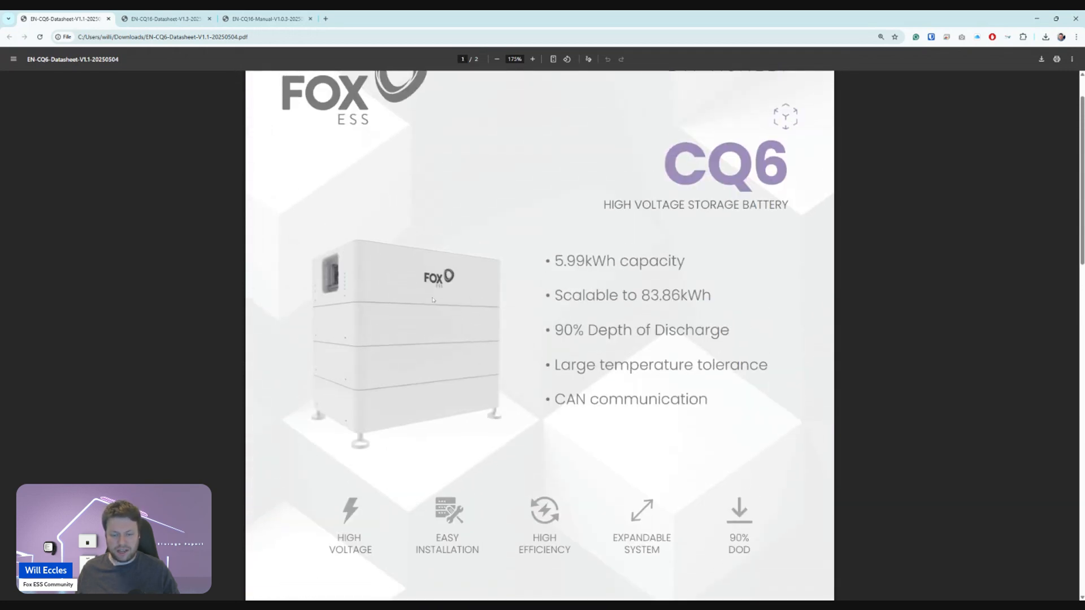
{"action": "mouse_move", "coordinate": [447, 334]}
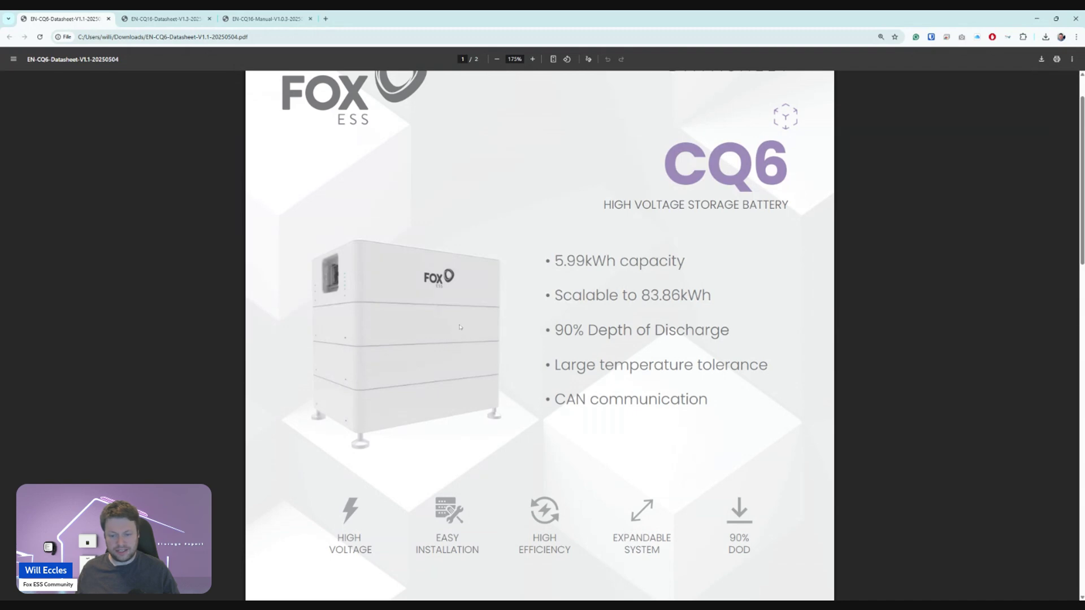
{"action": "scroll", "scroll_direction": "down", "scroll_amount": 3}
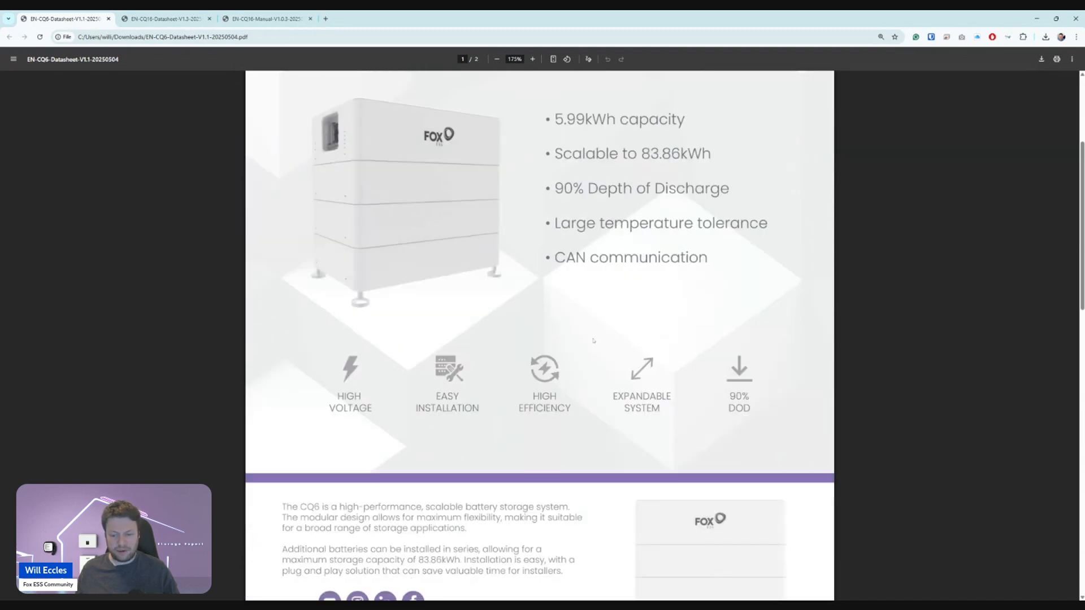
{"action": "scroll", "scroll_direction": "down", "scroll_amount": 3}
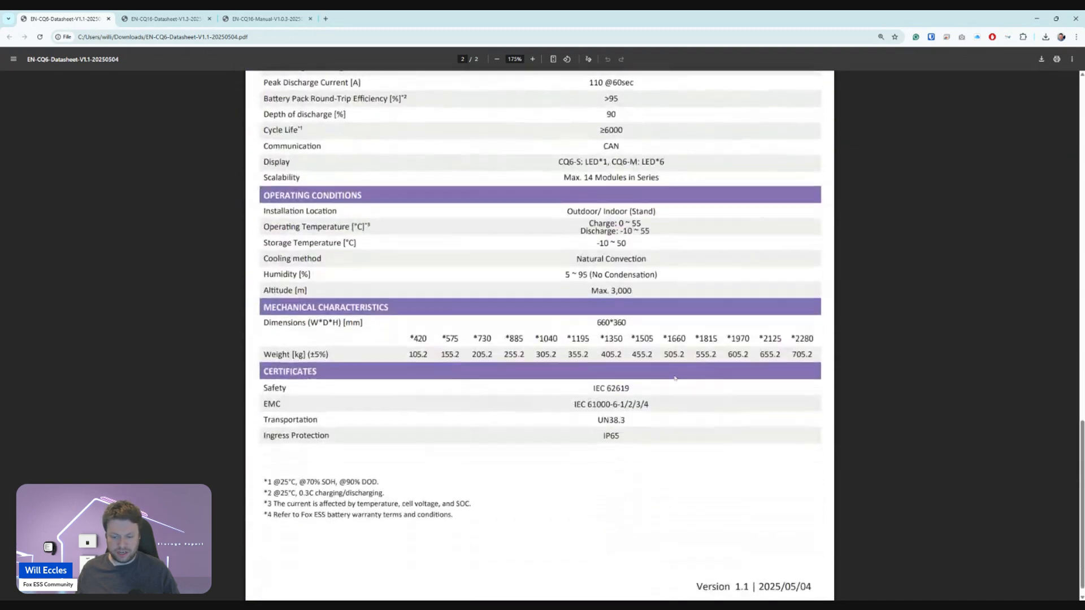
{"action": "scroll", "scroll_direction": "up", "scroll_amount": 3}
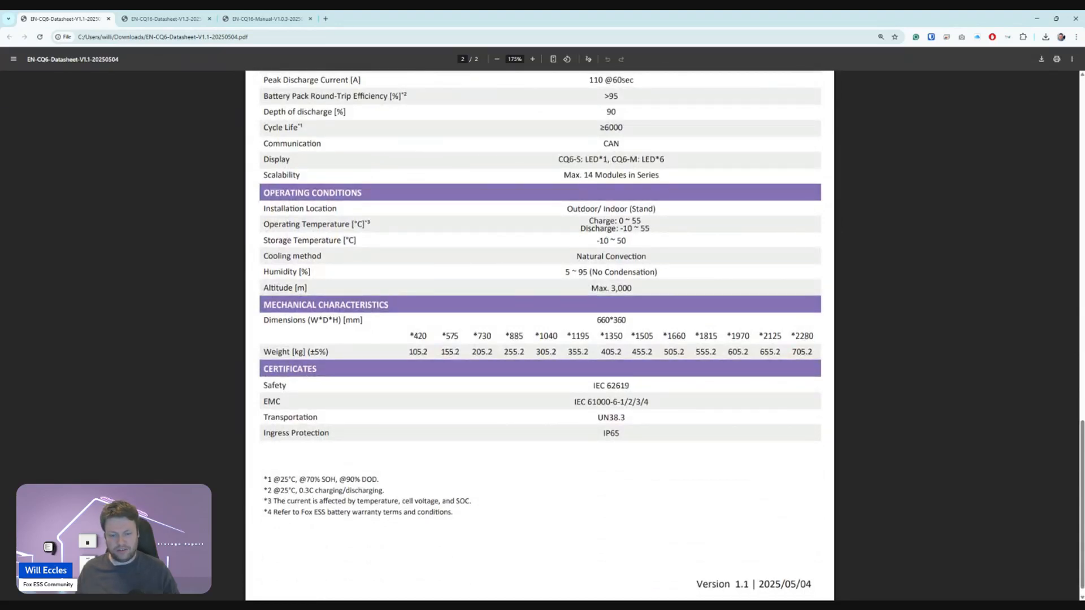
{"action": "mouse_move", "coordinate": [575, 369]}
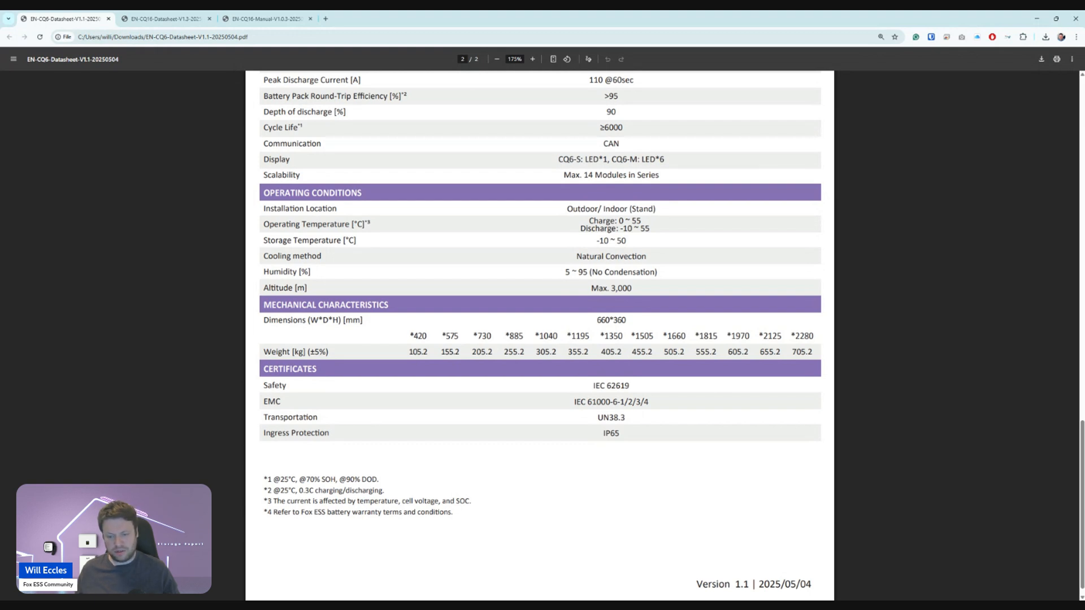
Scroll the CQ6 datasheet back toward its cover, then switch to the CQ16 datasheet tab.
{"action": "scroll", "scroll_direction": "up", "scroll_amount": 3}
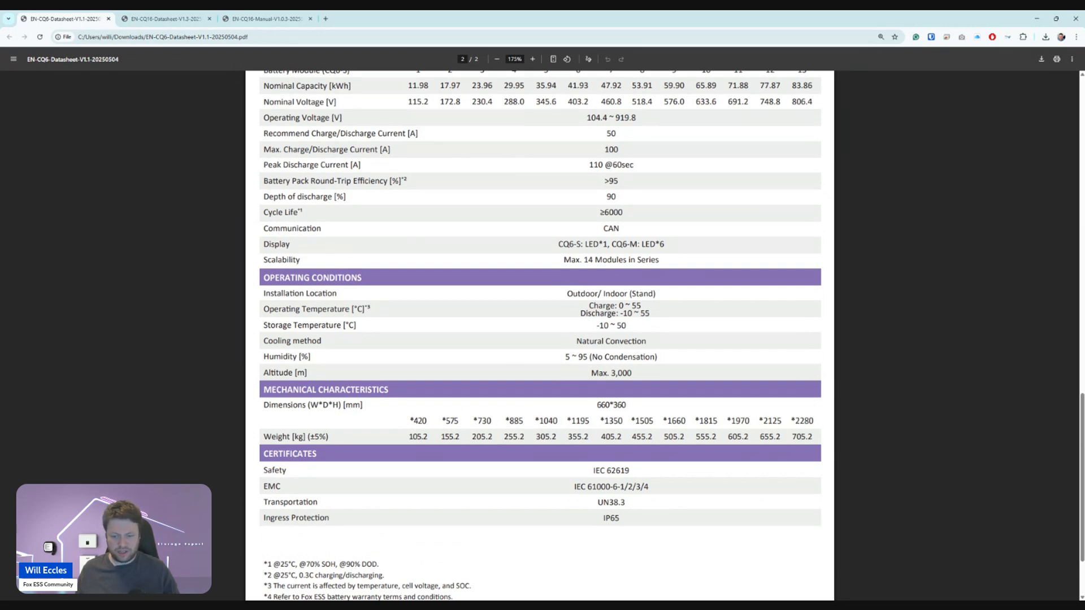
{"action": "scroll", "scroll_direction": "up", "scroll_amount": 3}
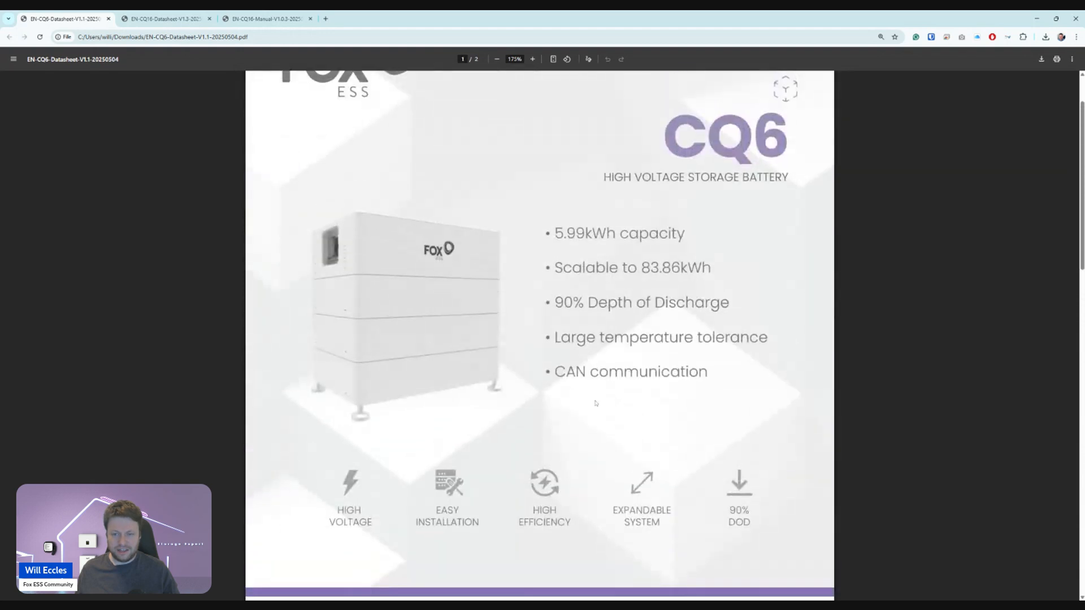
{"action": "scroll", "scroll_direction": "up", "scroll_amount": 3}
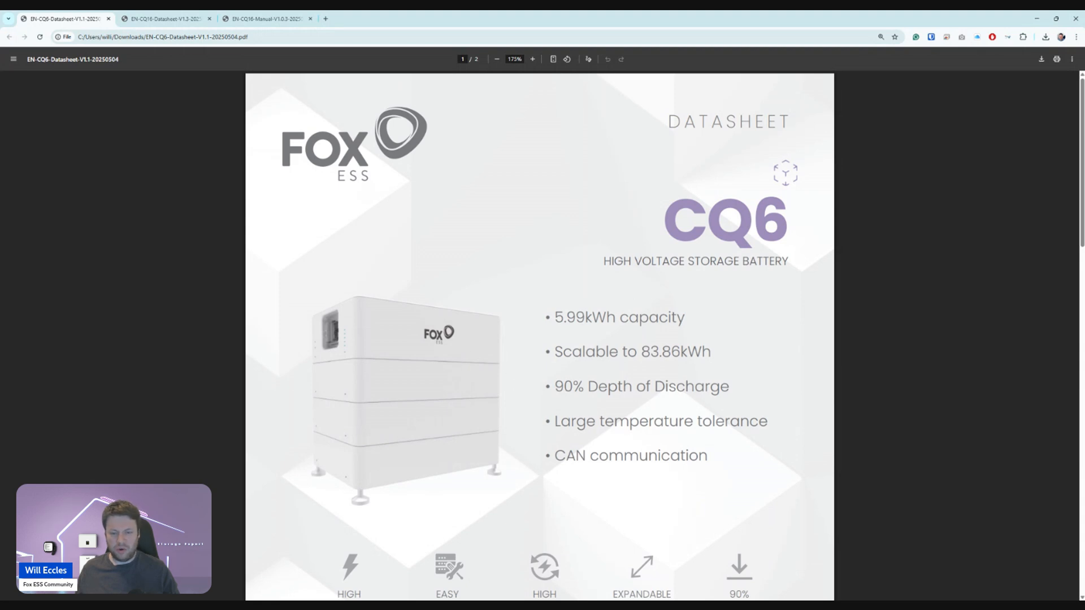
{"action": "mouse_move", "coordinate": [435, 377]}
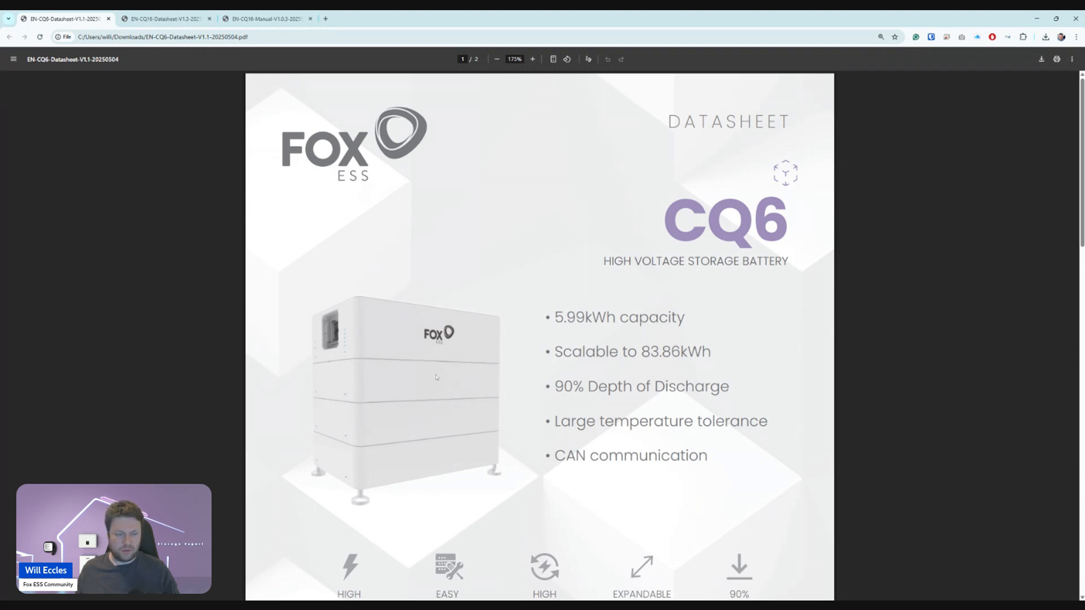
{"action": "mouse_move", "coordinate": [284, 235]}
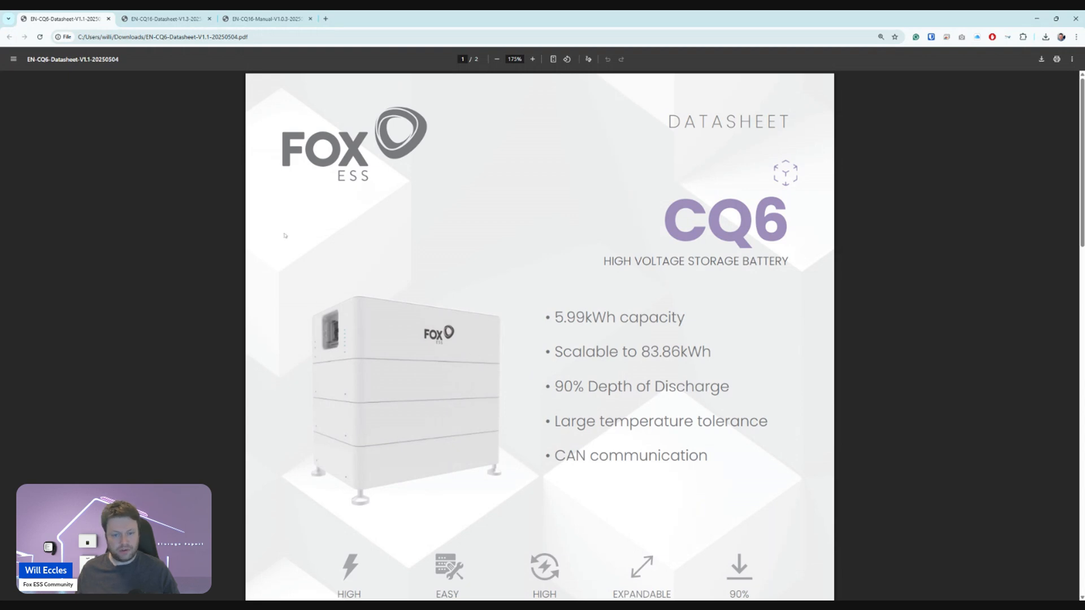
{"action": "left_click", "coordinate": [164, 18]}
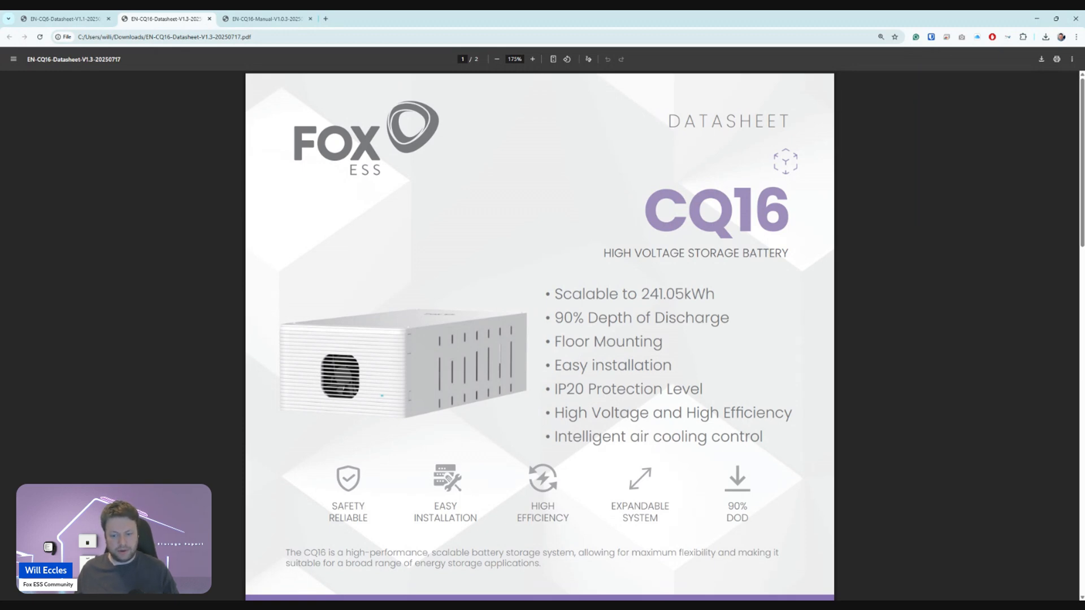
Scroll the CQ16 datasheet to page 2 specs: 51.2 V, 314 Ah, 16.07 kWh, 6000 cycles.
{"action": "scroll", "scroll_direction": "down", "scroll_amount": 3}
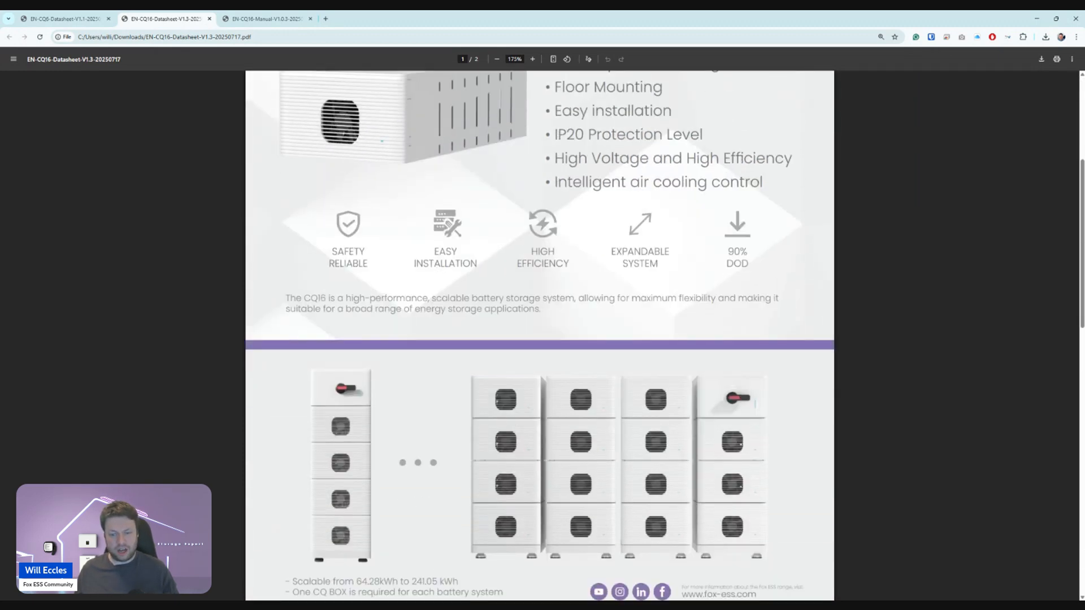
{"action": "scroll", "scroll_direction": "up", "scroll_amount": 3}
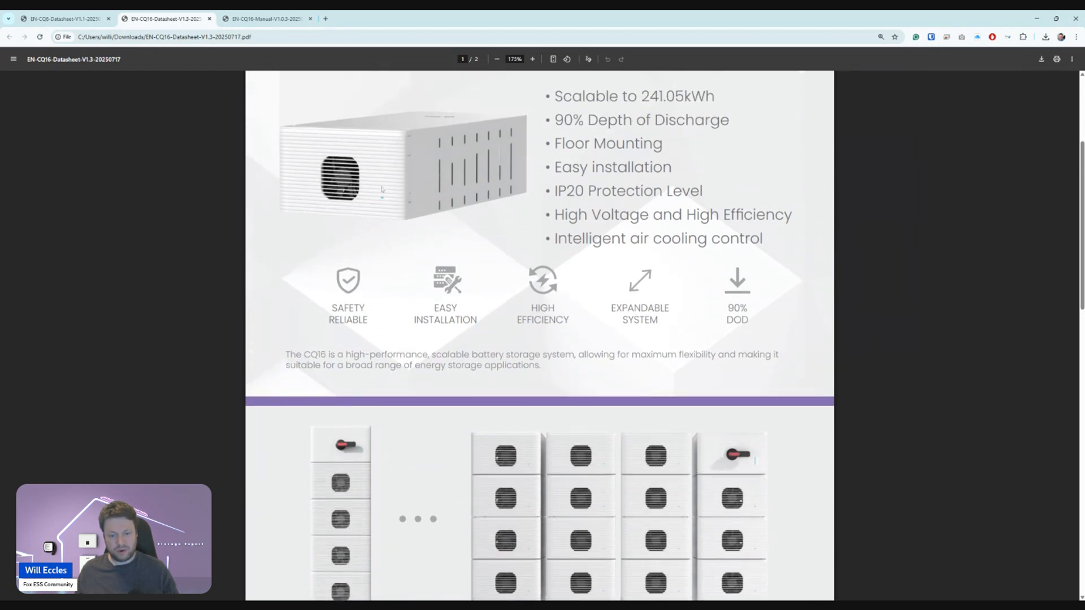
{"action": "mouse_move", "coordinate": [453, 215]}
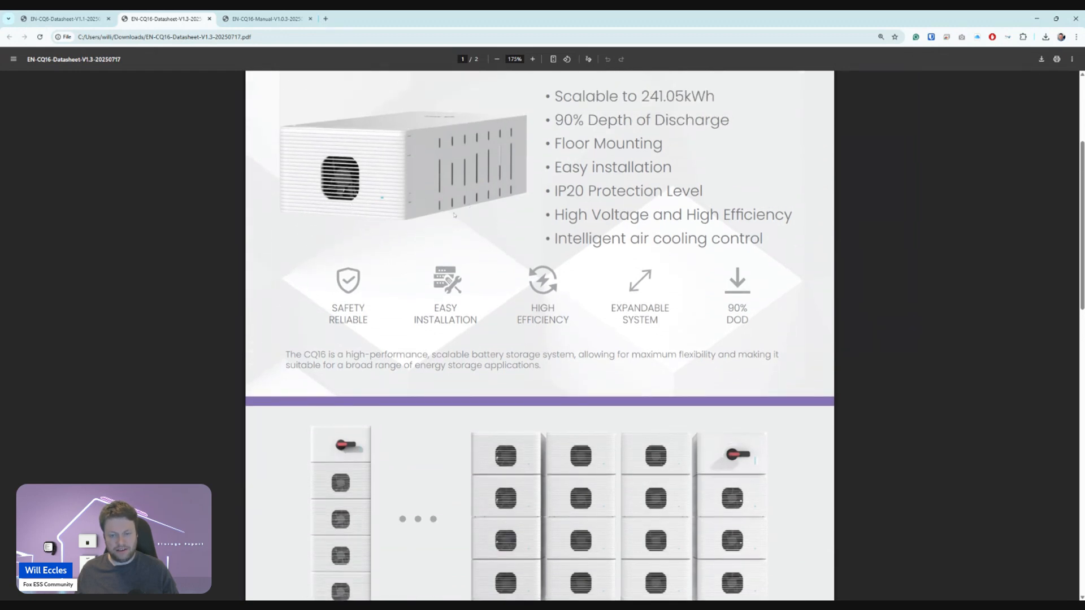
{"action": "scroll", "scroll_direction": "down", "scroll_amount": 3}
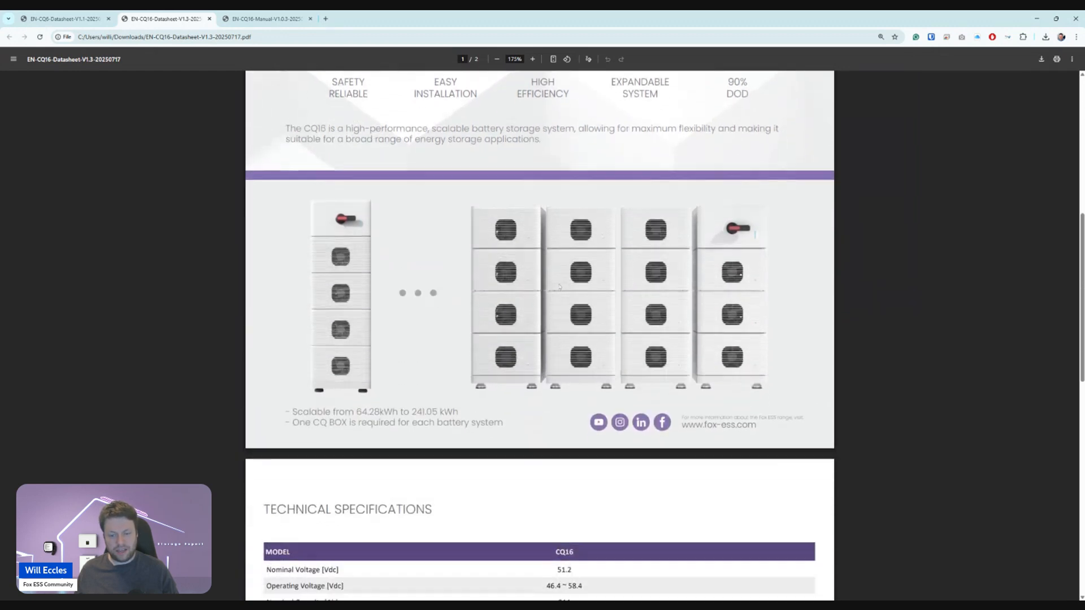
{"action": "scroll", "scroll_direction": "down", "scroll_amount": 3}
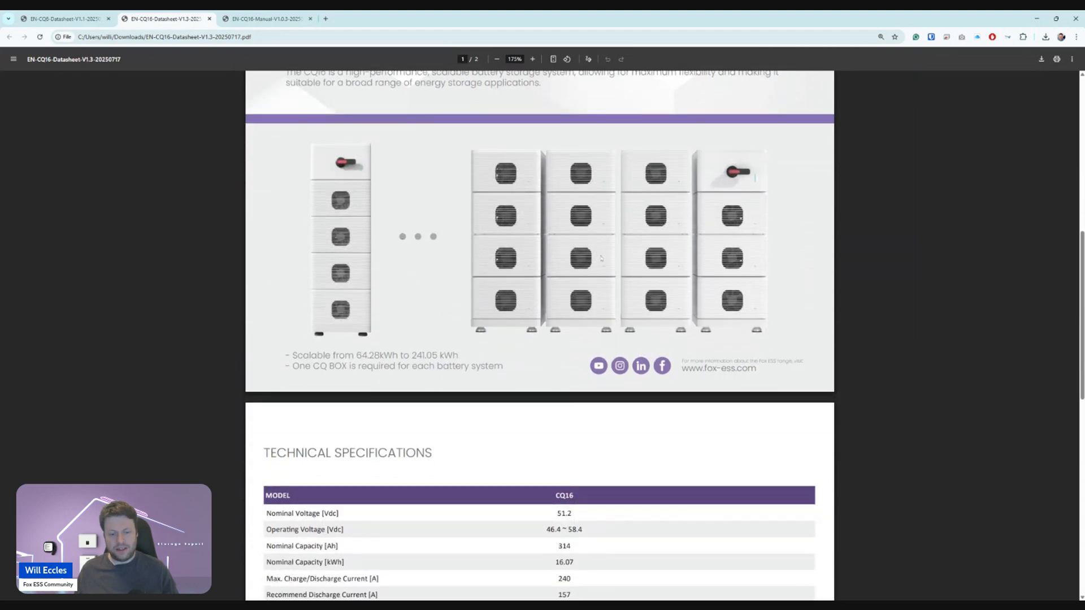
{"action": "mouse_move", "coordinate": [600, 253]}
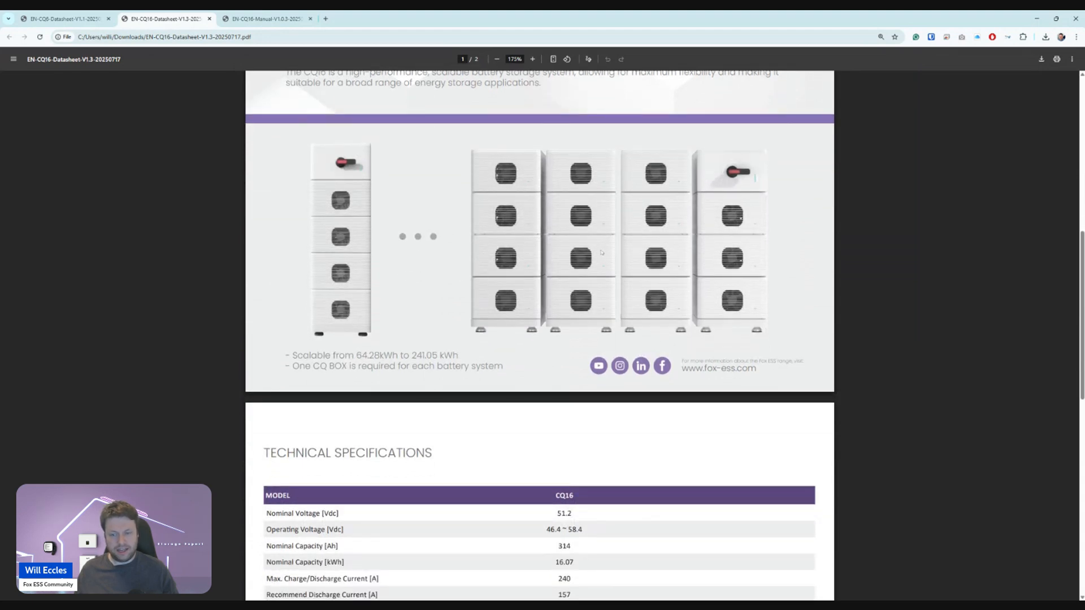
{"action": "mouse_move", "coordinate": [686, 244]}
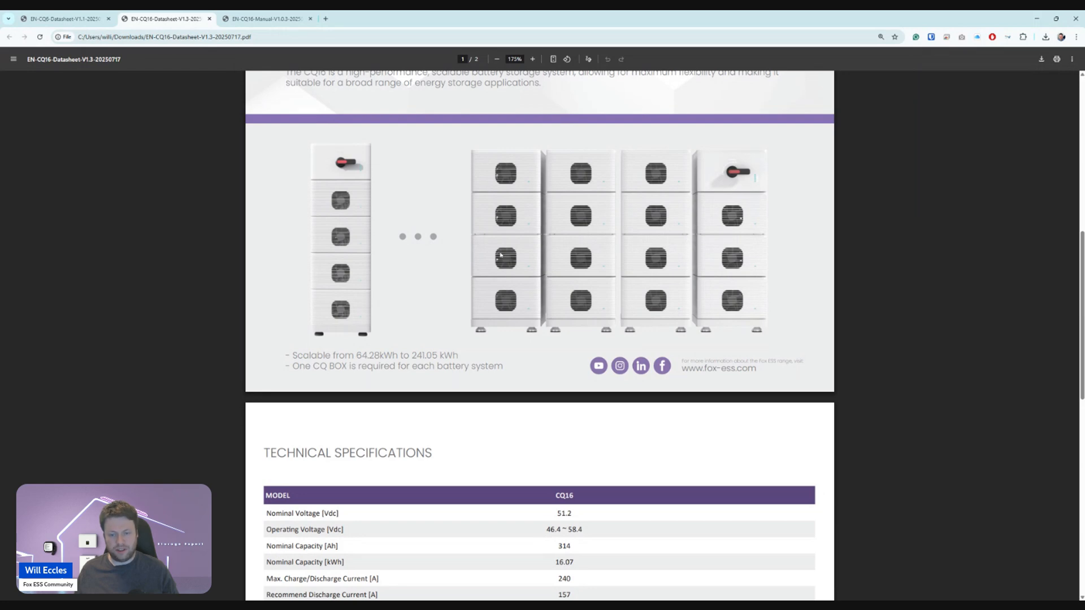
{"action": "mouse_move", "coordinate": [718, 163]}
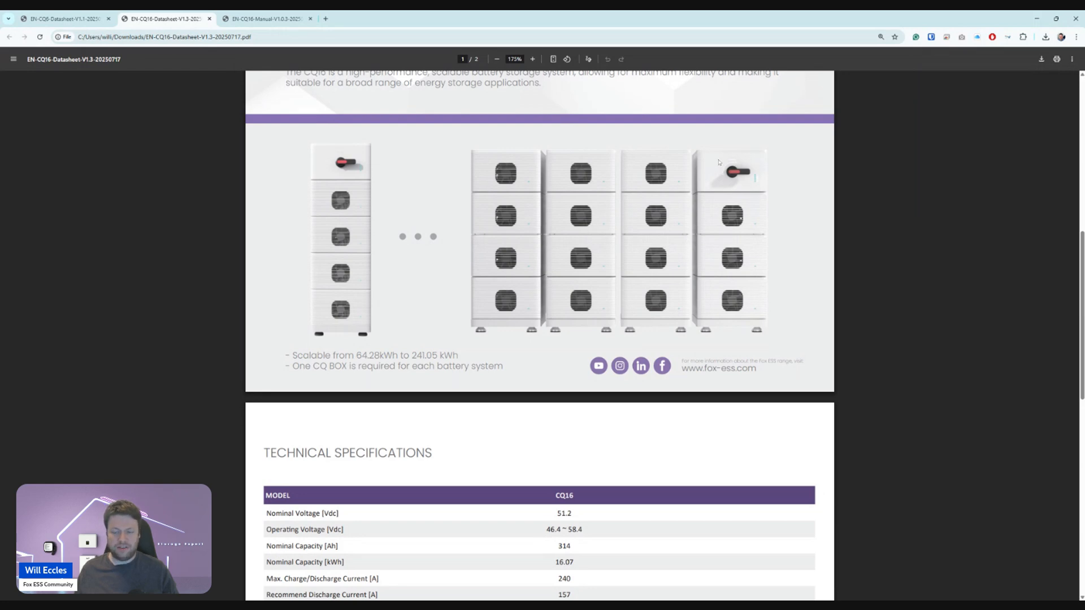
{"action": "mouse_move", "coordinate": [705, 176]}
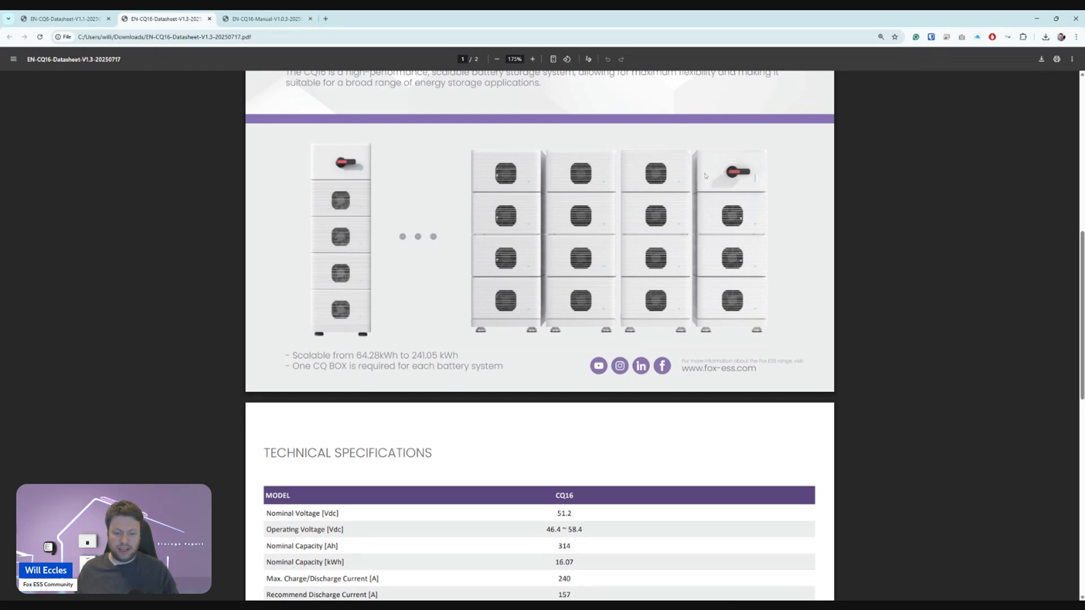
{"action": "mouse_move", "coordinate": [704, 175]}
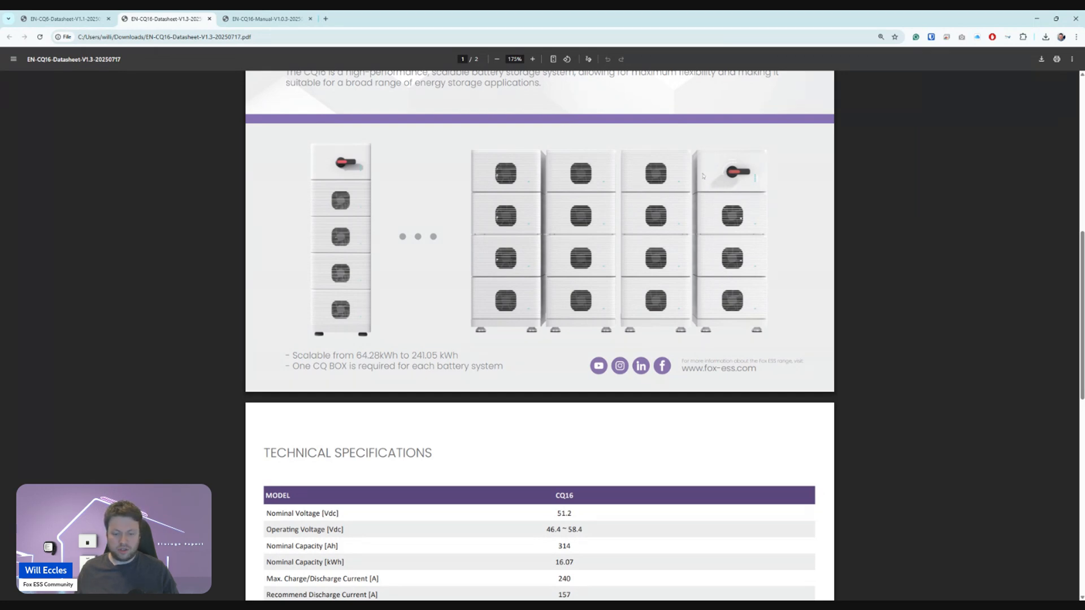
{"action": "mouse_move", "coordinate": [669, 230]}
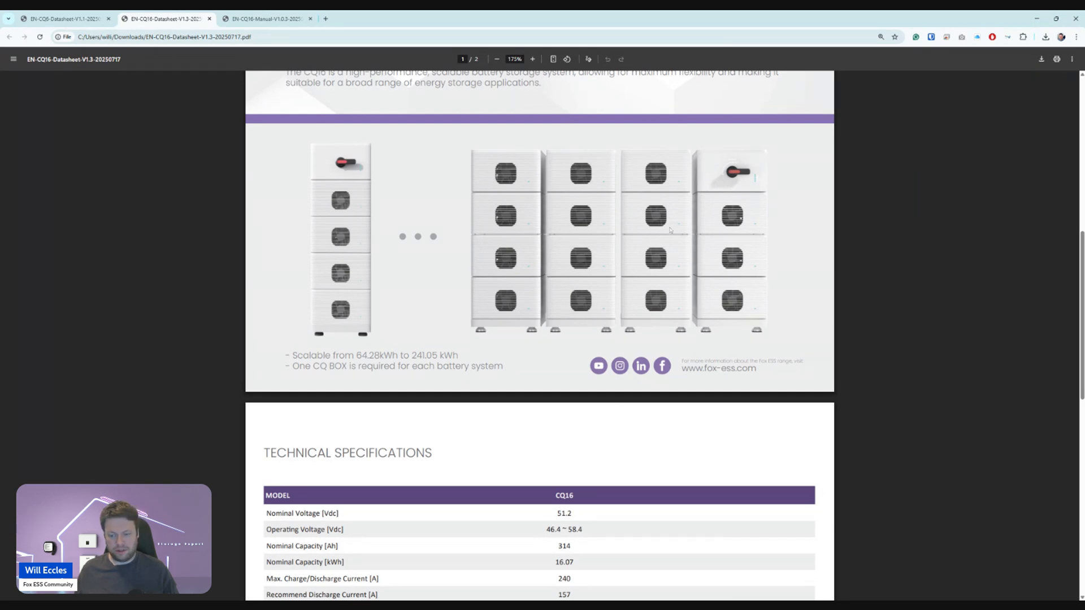
{"action": "scroll", "scroll_direction": "down", "scroll_amount": 3}
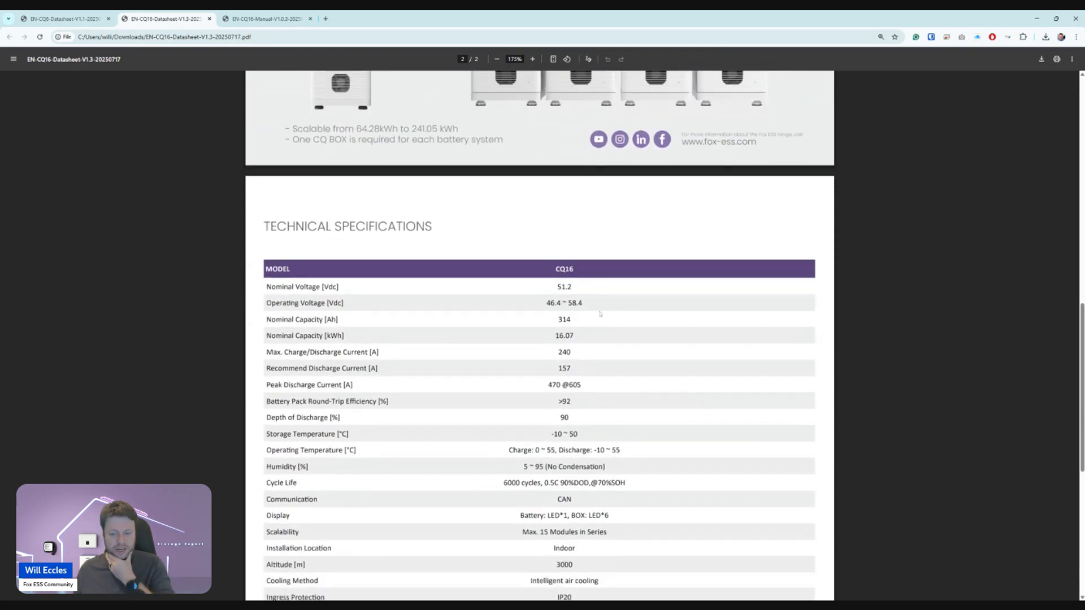
Review the CQ16 specifications table, then switch to the CQ16 manual tab.
{"action": "scroll", "scroll_direction": "down", "scroll_amount": 3}
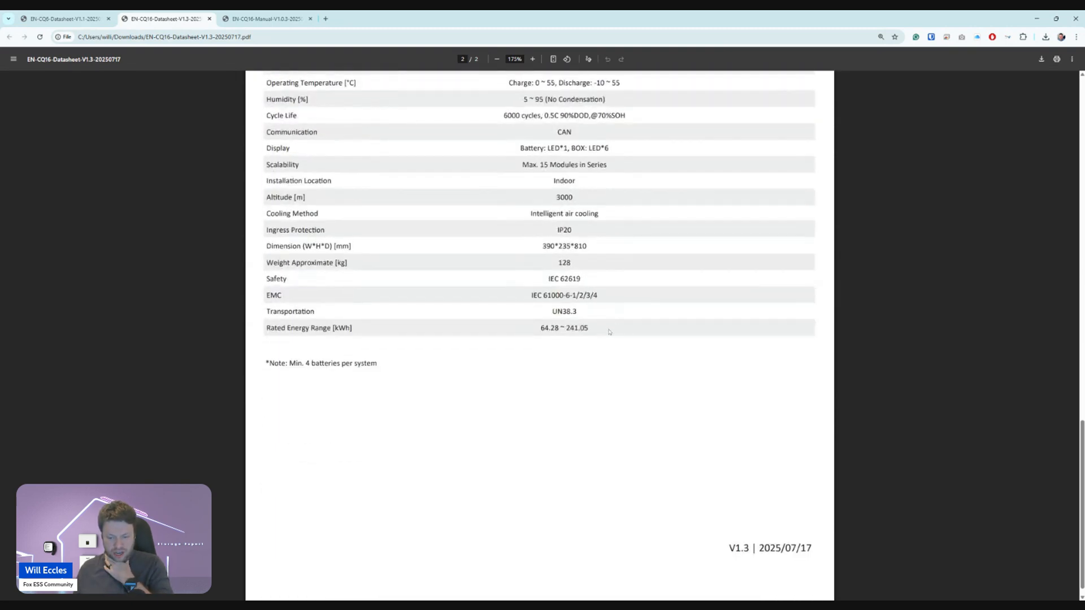
{"action": "scroll", "scroll_direction": "up", "scroll_amount": 3}
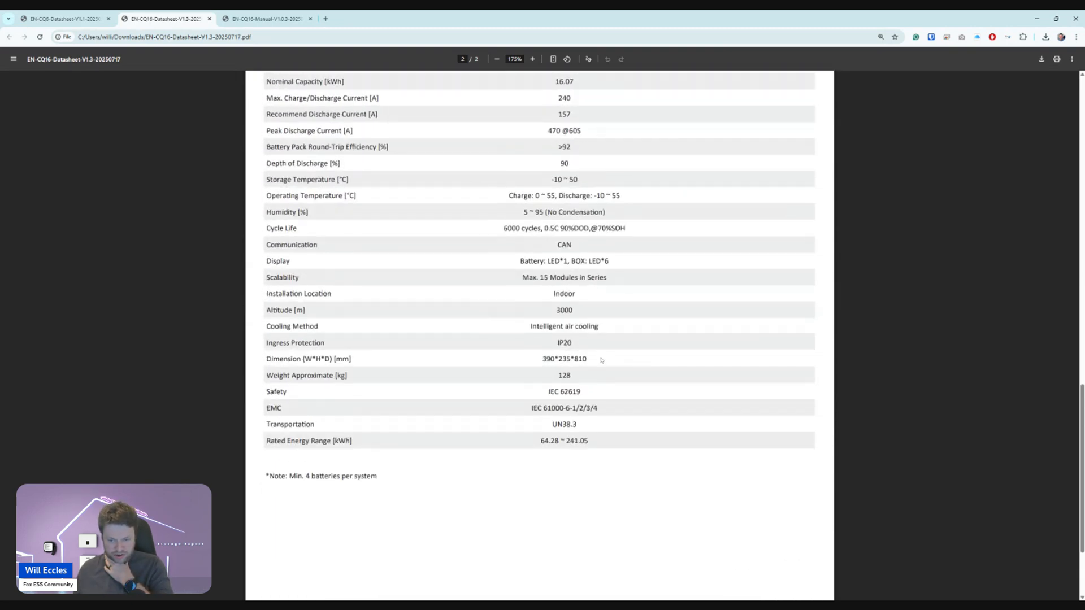
{"action": "scroll", "scroll_direction": "up", "scroll_amount": 3}
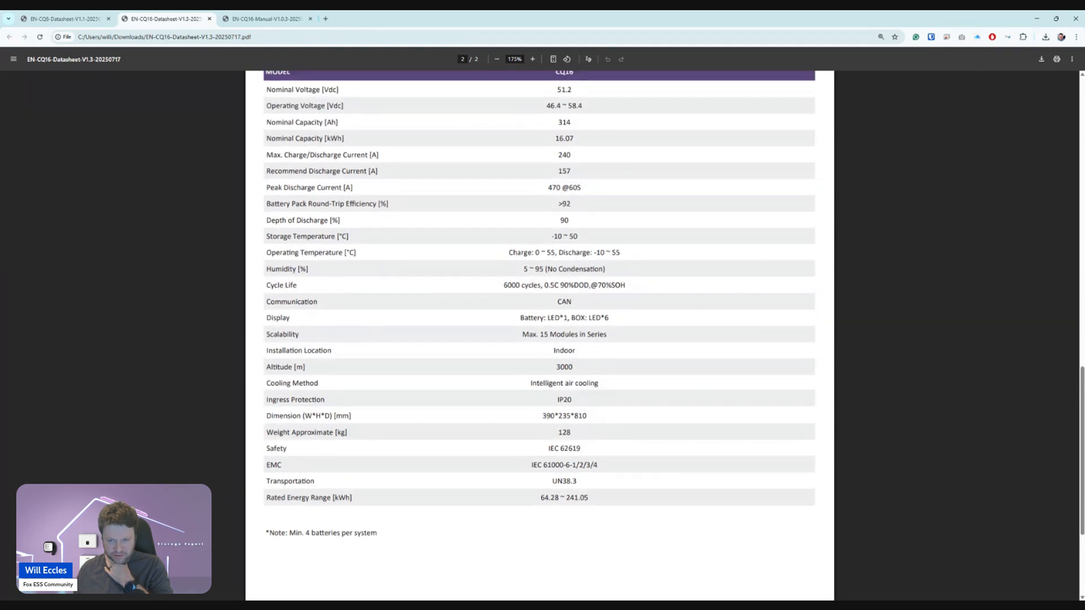
{"action": "scroll", "scroll_direction": "up", "scroll_amount": 3}
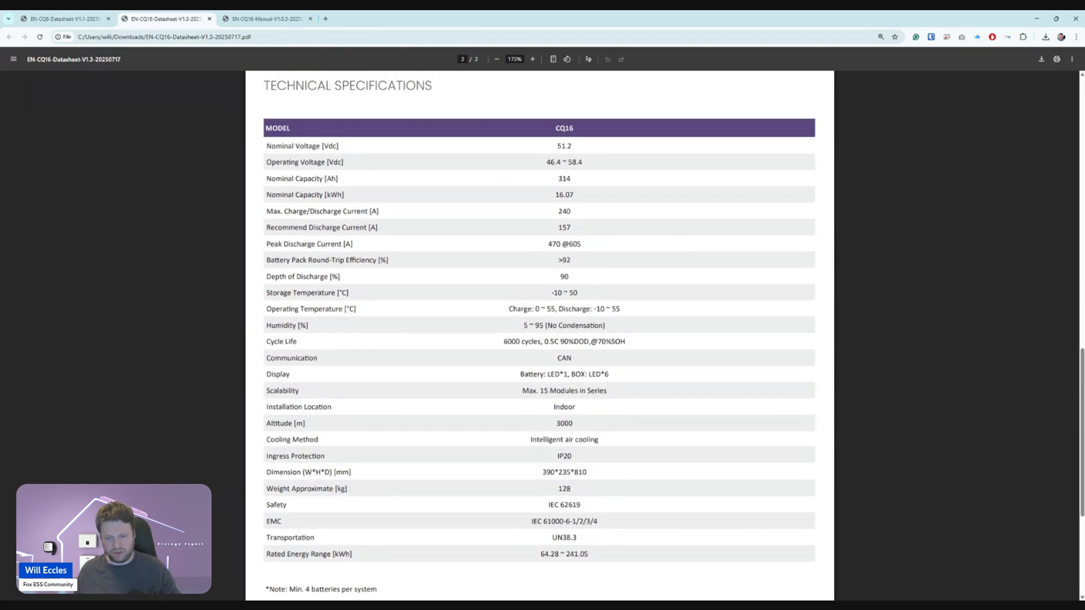
{"action": "scroll", "scroll_direction": "up", "scroll_amount": 3}
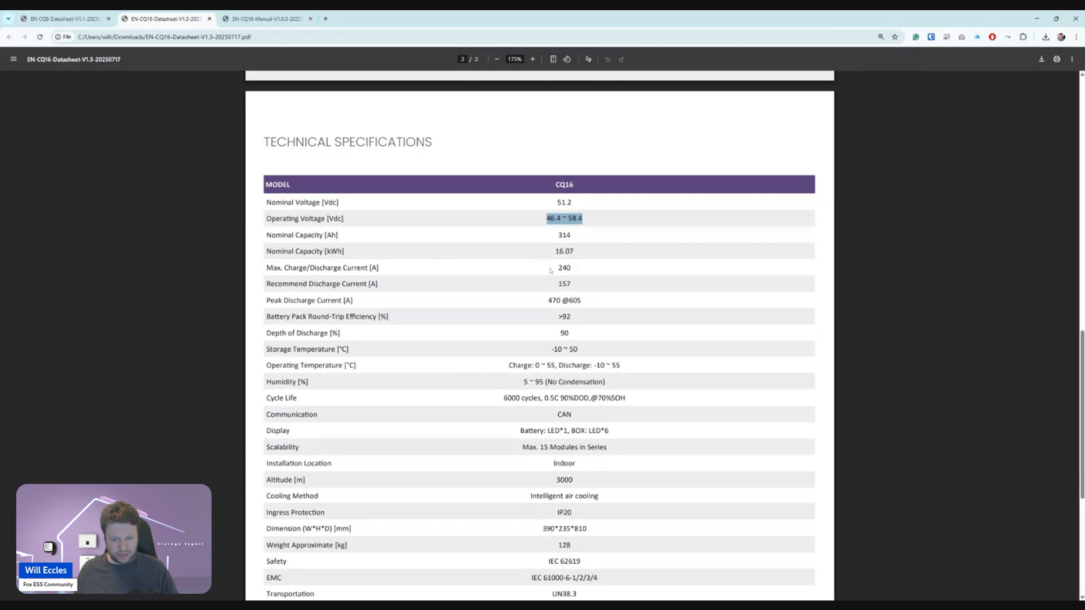
{"action": "mouse_move", "coordinate": [412, 281]}
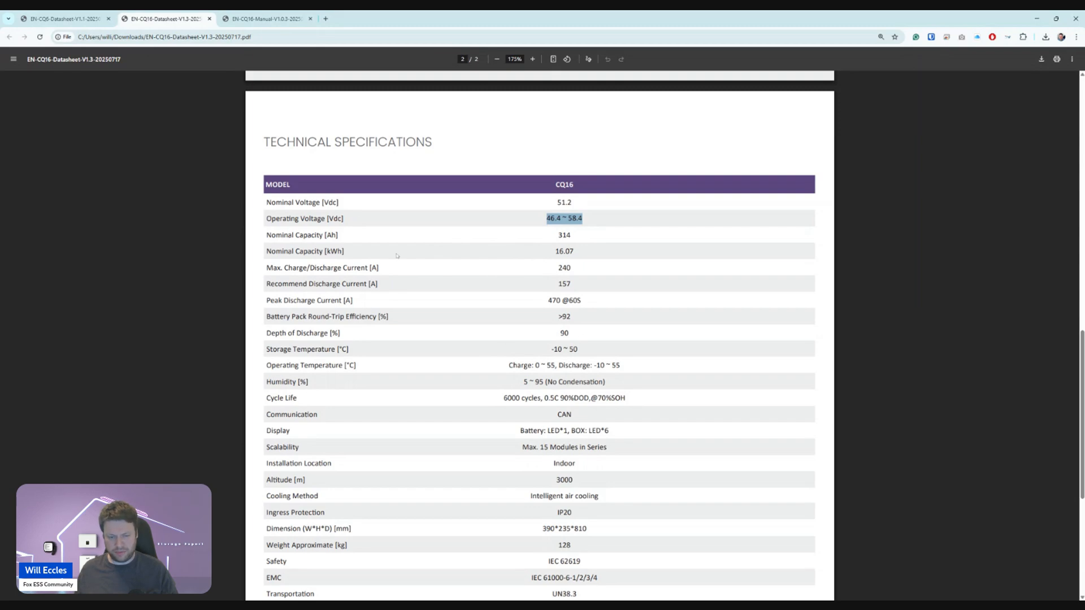
{"action": "left_click", "coordinate": [266, 19]}
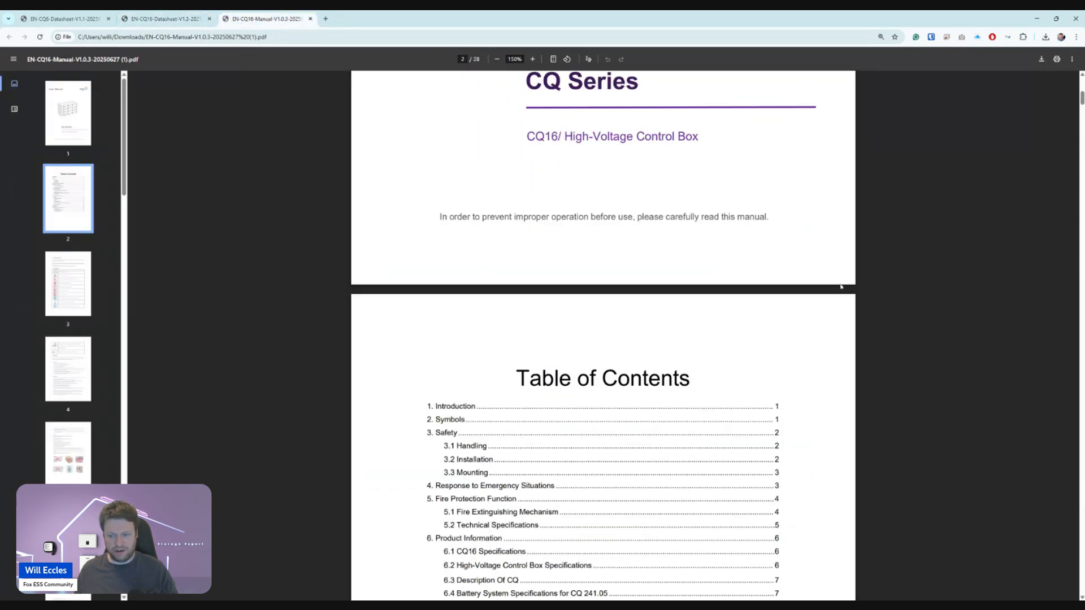
Scroll the CQ16 manual from its contents to the page 19 communication cable wiring diagram.
{"action": "scroll", "scroll_direction": "down", "scroll_amount": 3}
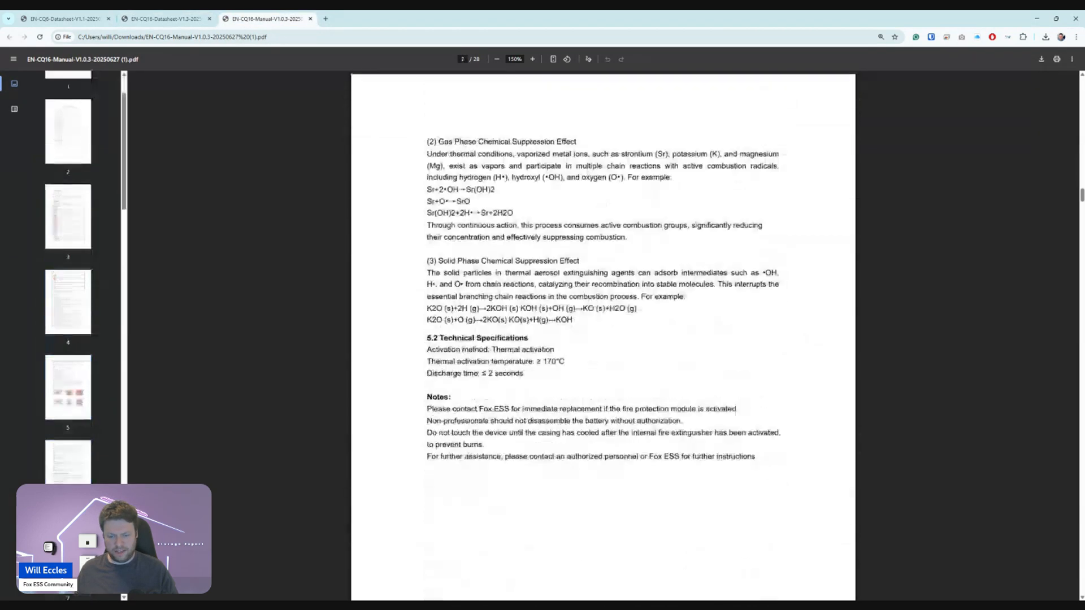
{"action": "scroll", "scroll_direction": "down", "scroll_amount": 3}
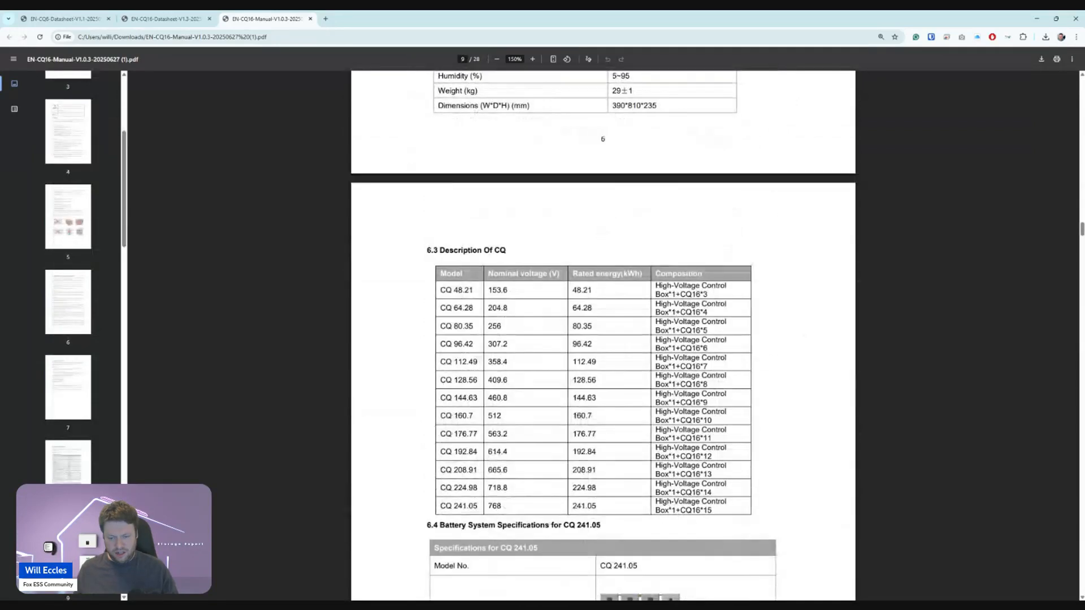
{"action": "scroll", "scroll_direction": "down", "scroll_amount": 3}
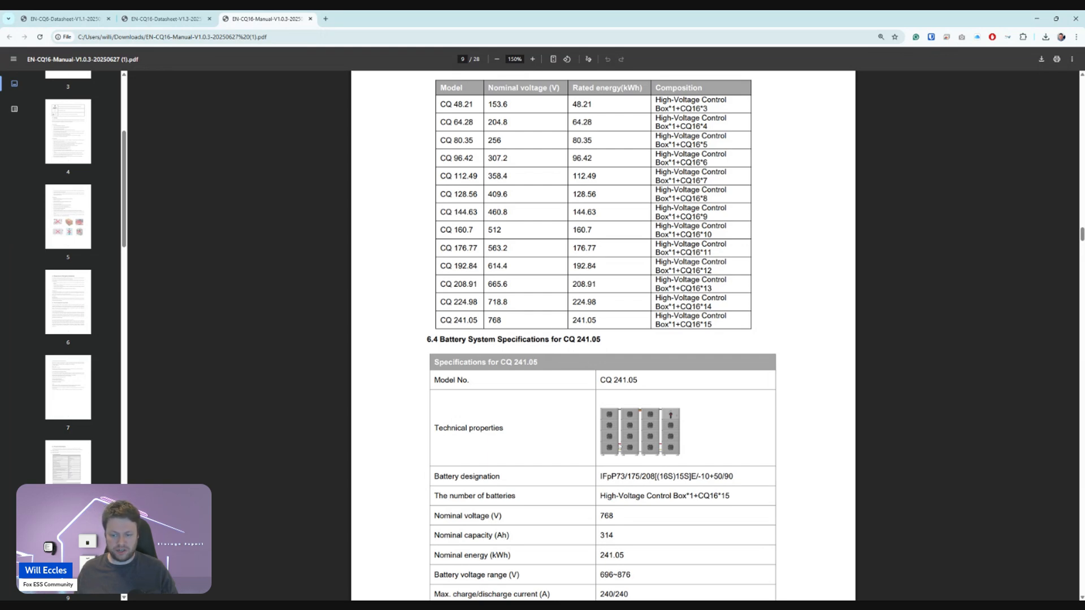
{"action": "scroll", "scroll_direction": "down", "scroll_amount": 3}
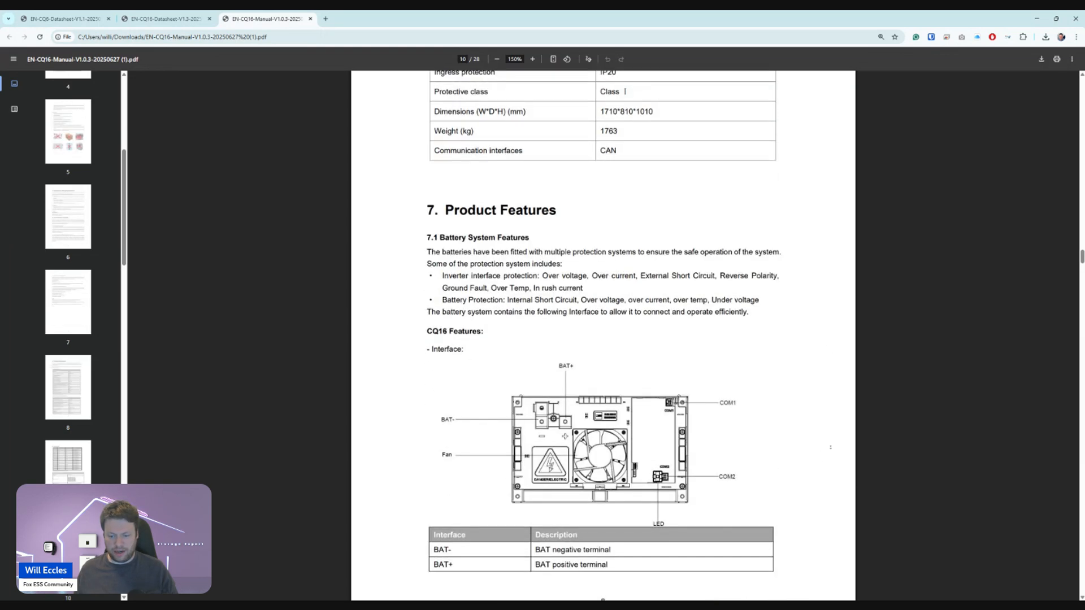
{"action": "scroll", "scroll_direction": "down", "scroll_amount": 3}
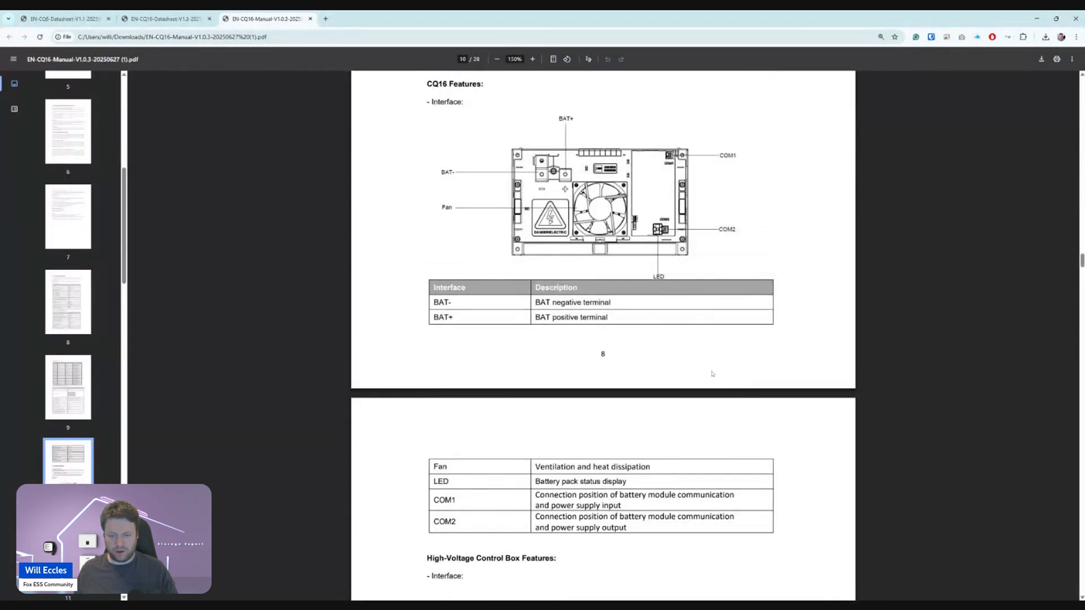
{"action": "scroll", "scroll_direction": "down", "scroll_amount": 3}
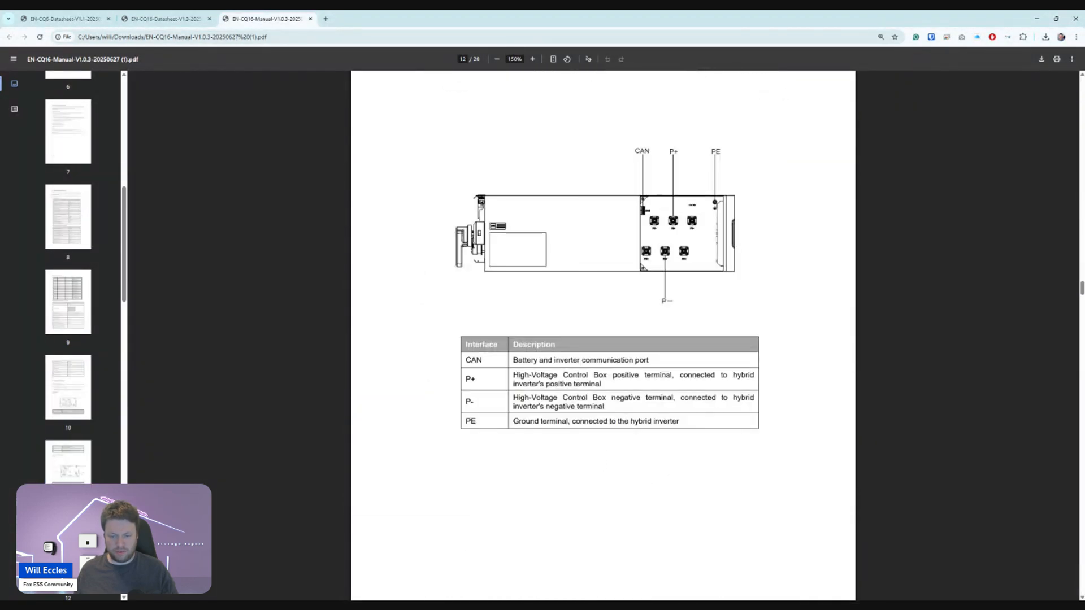
{"action": "scroll", "scroll_direction": "down", "scroll_amount": 3}
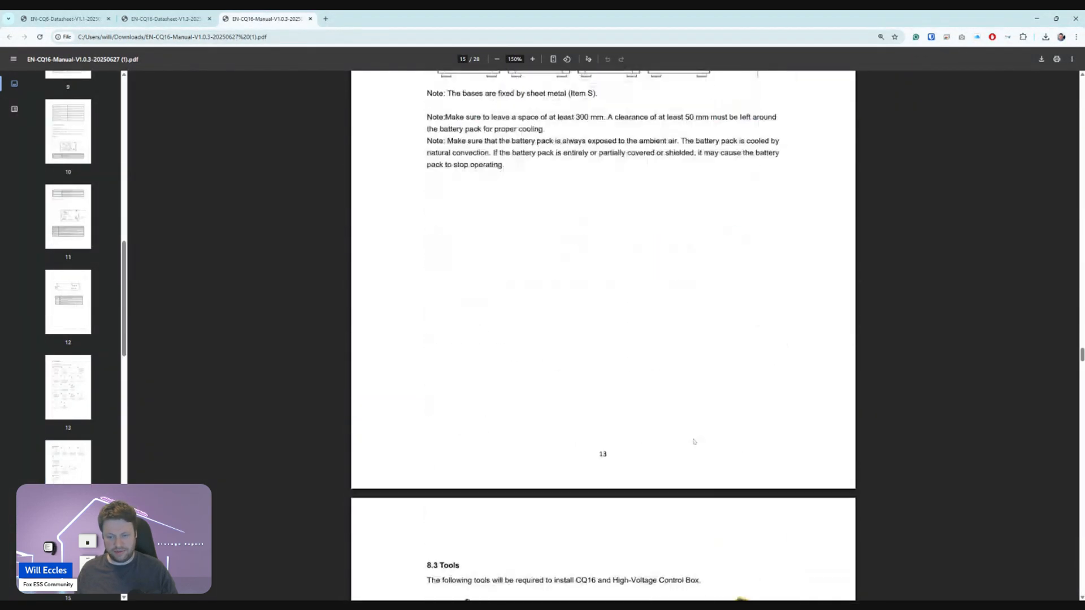
{"action": "scroll", "scroll_direction": "down", "scroll_amount": 3}
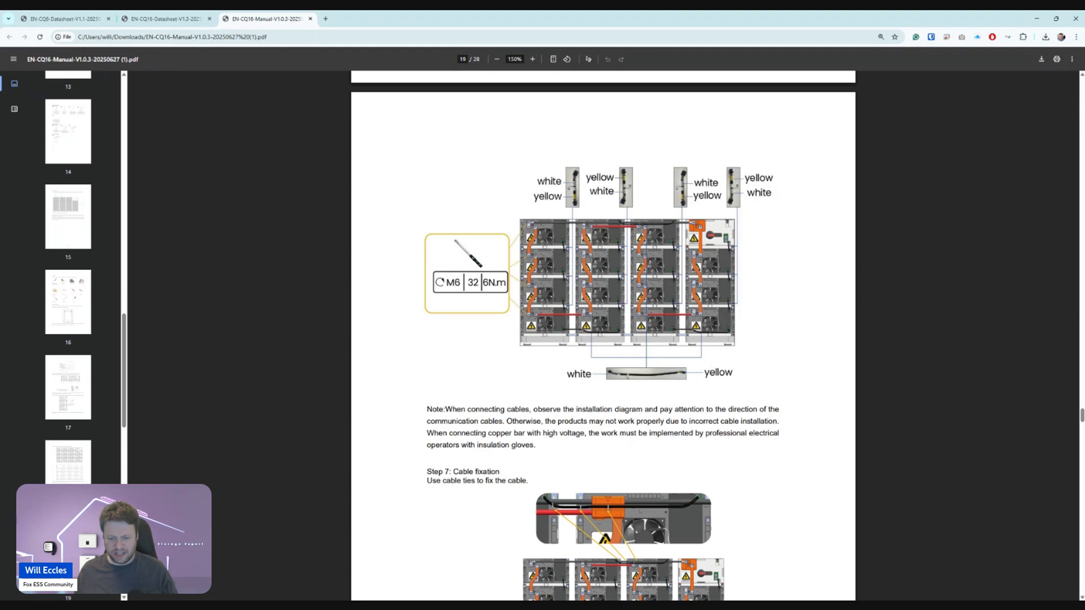
{"action": "mouse_move", "coordinate": [271, 48]}
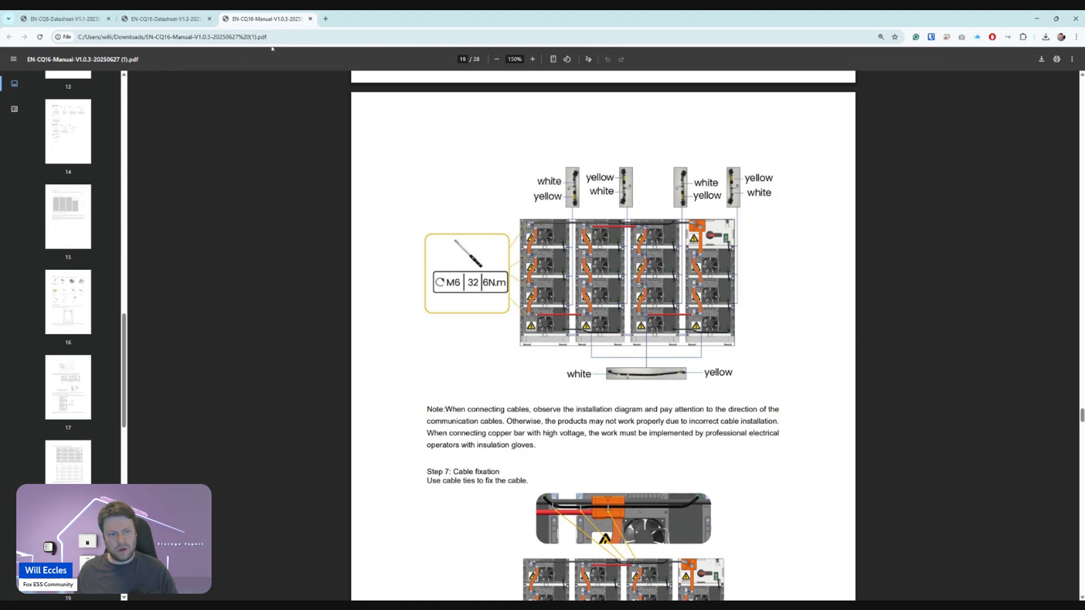
Switch back to the CQ16 datasheet tab, showing its cover with 241.05 kWh scalability.
{"action": "left_click", "coordinate": [166, 19]}
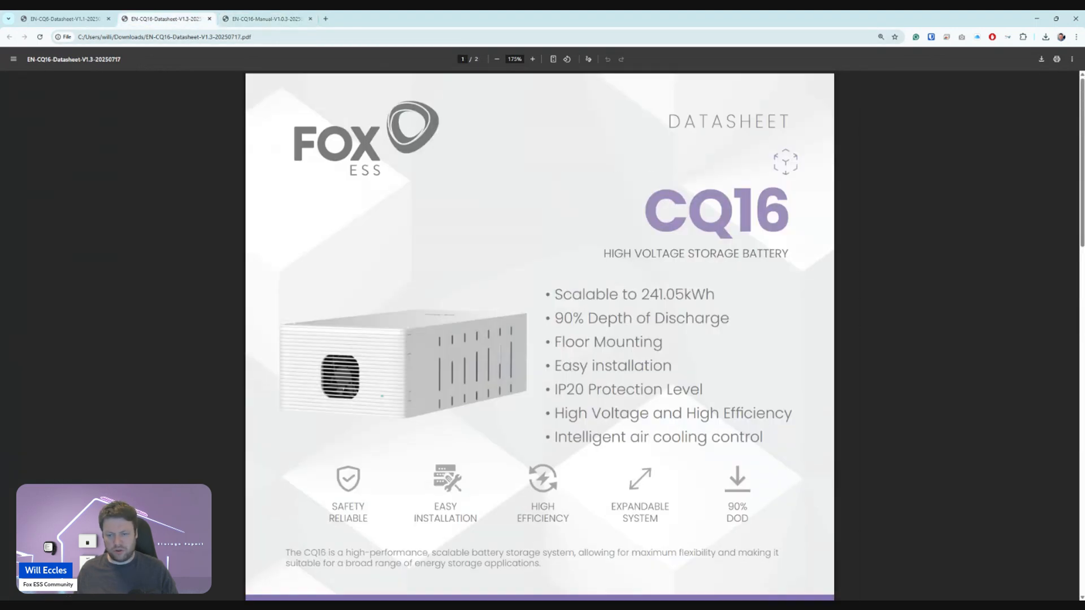
{"action": "scroll", "scroll_direction": "down", "scroll_amount": 3}
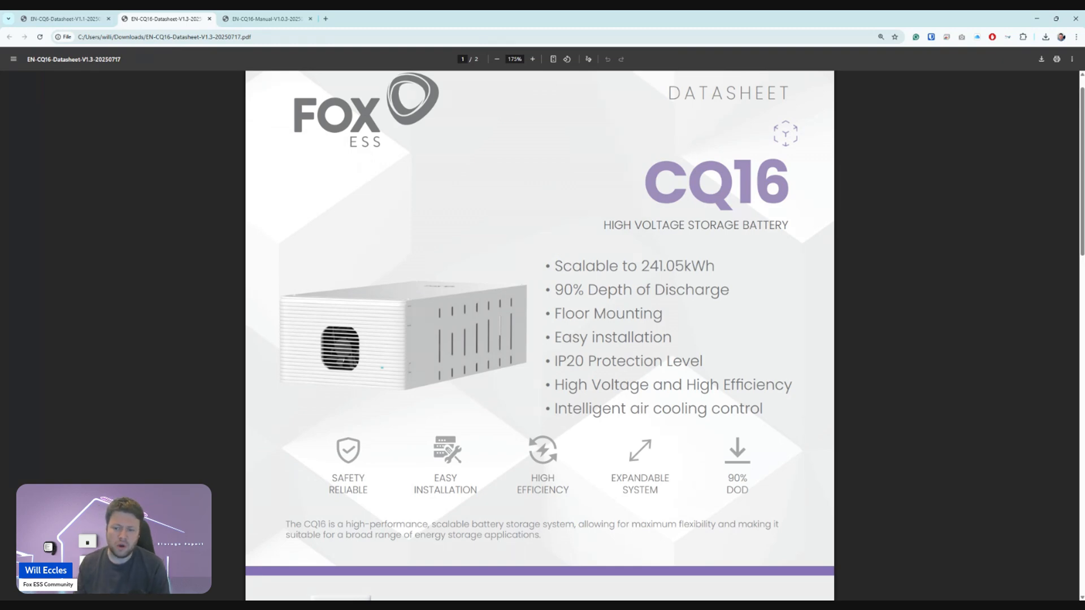
{"action": "mouse_move", "coordinate": [649, 253]}
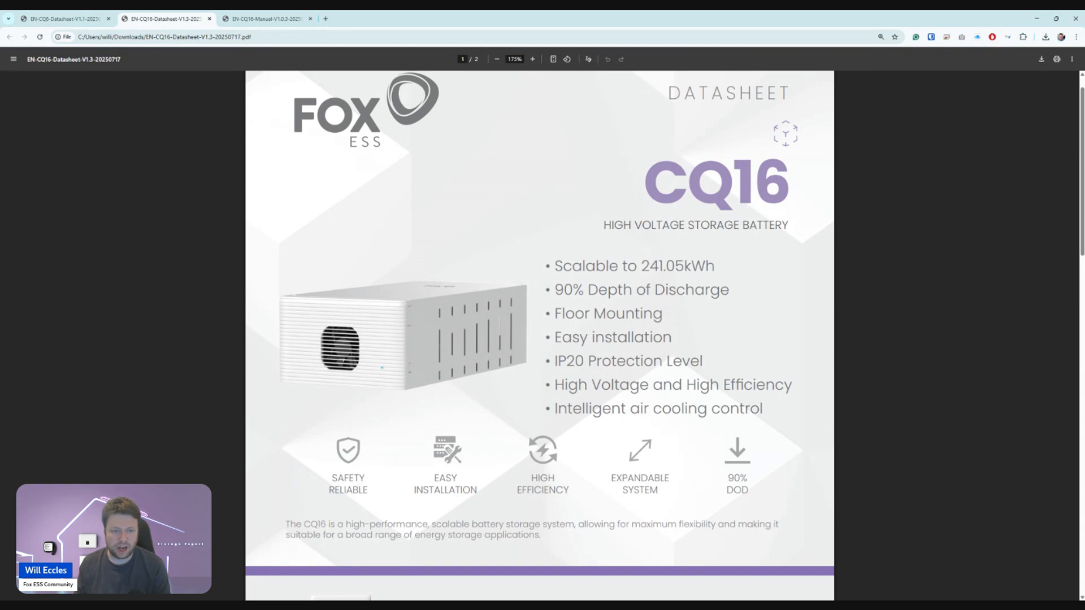
{"action": "mouse_move", "coordinate": [577, 253]}
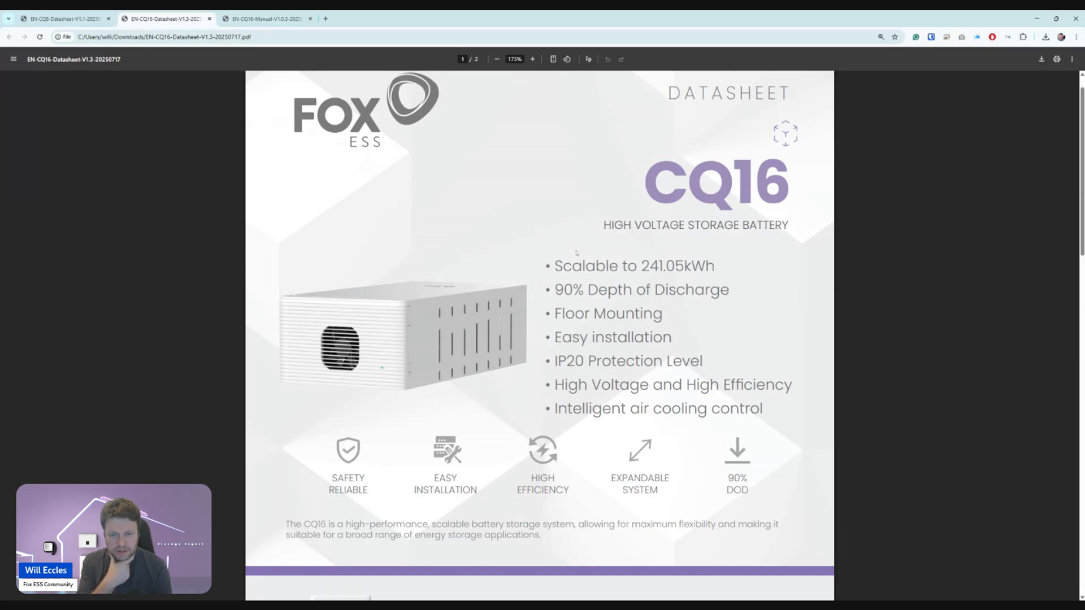
{"action": "mouse_move", "coordinate": [379, 175]}
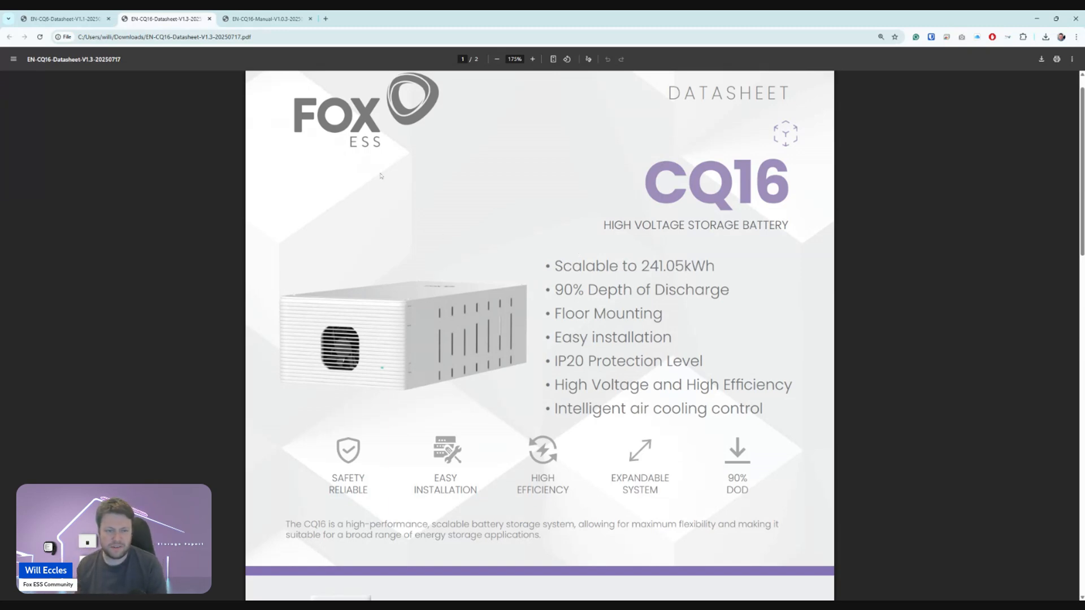
Switch to the first tab, the CQ6 datasheet cover listing 5.99 kWh capacity.
{"action": "left_click", "coordinate": [62, 18]}
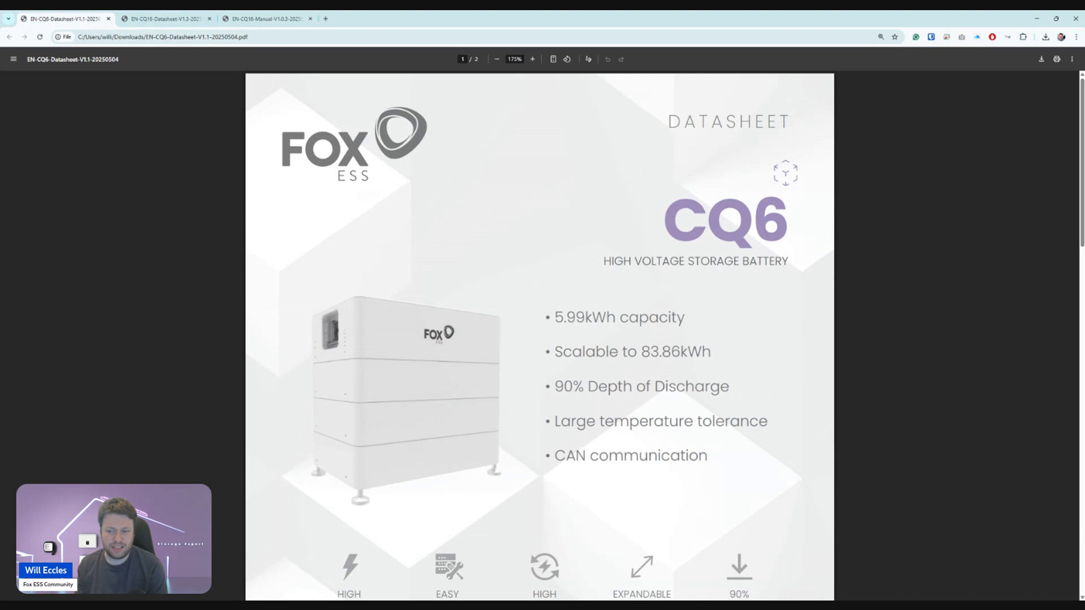
{"action": "mouse_move", "coordinate": [696, 295]}
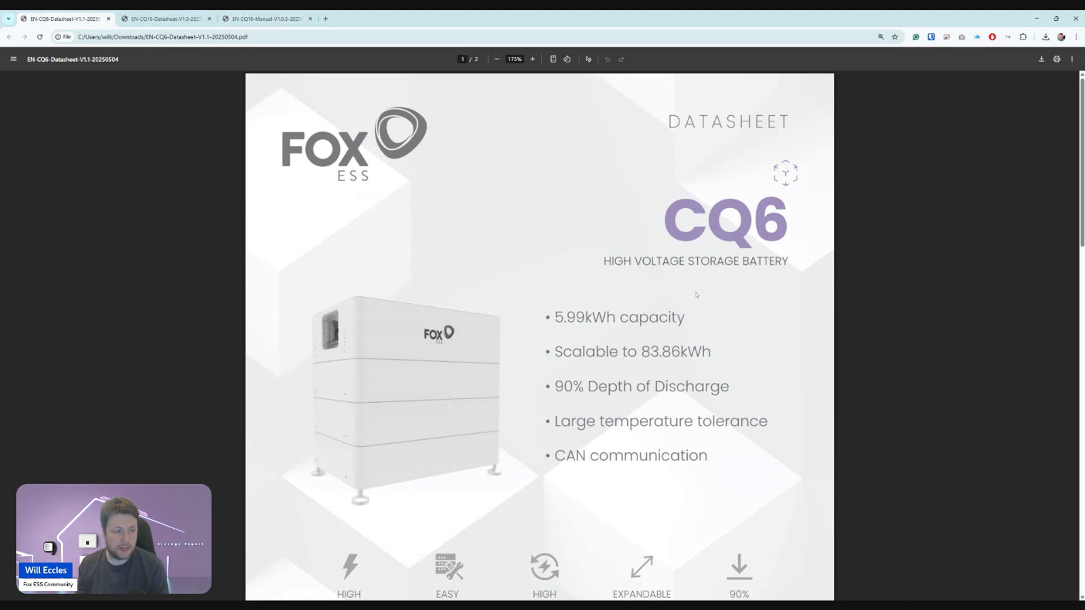
{"action": "mouse_move", "coordinate": [684, 300]}
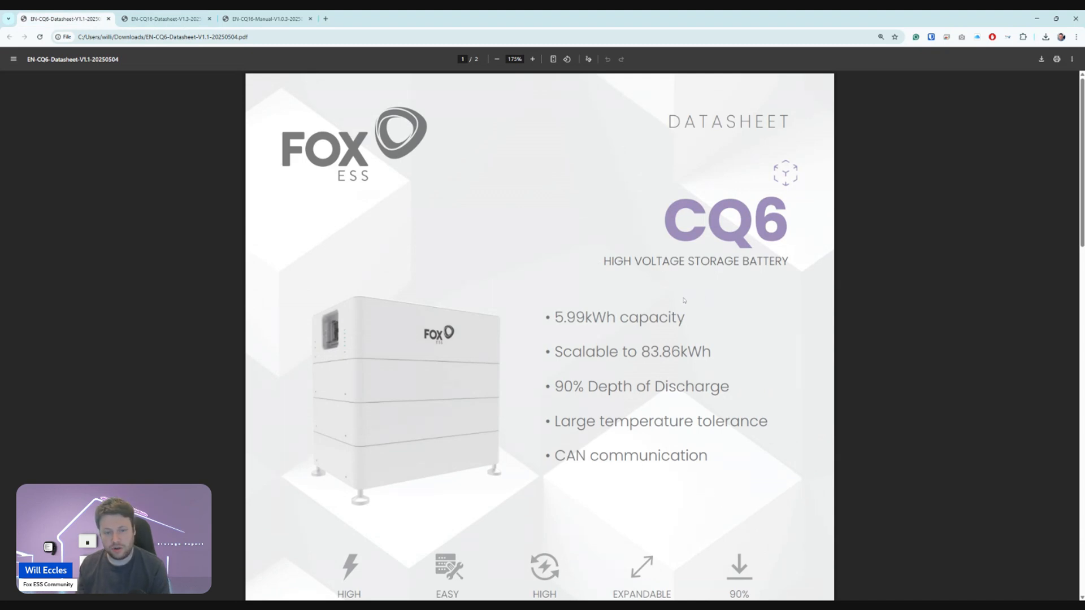